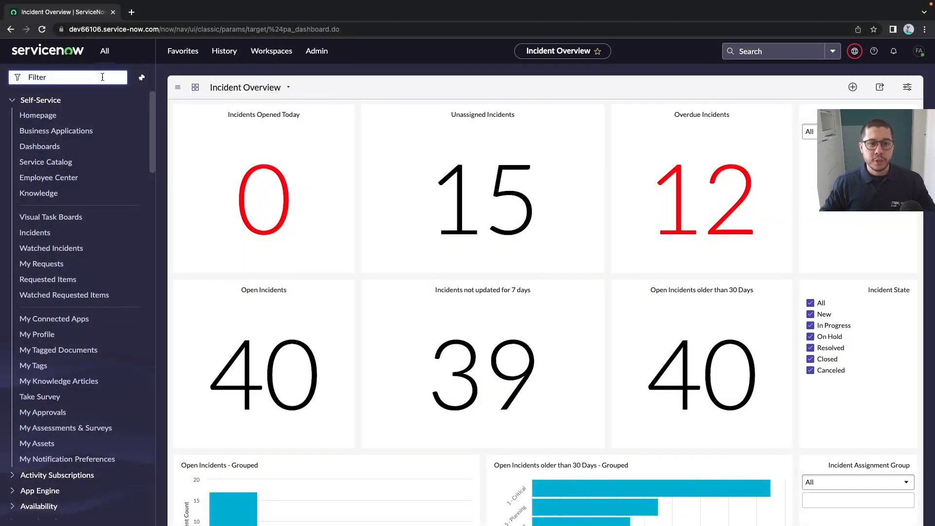
Step: Filter the navigator to 'service portal' so its modules are listed
{"action": "type", "text": "service portal"}
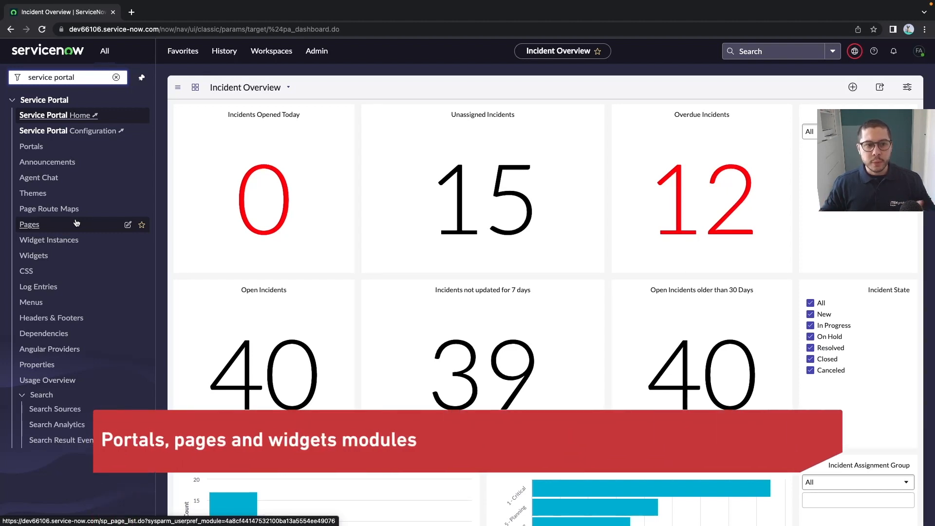
{"action": "mouse_move", "coordinate": [31, 147]}
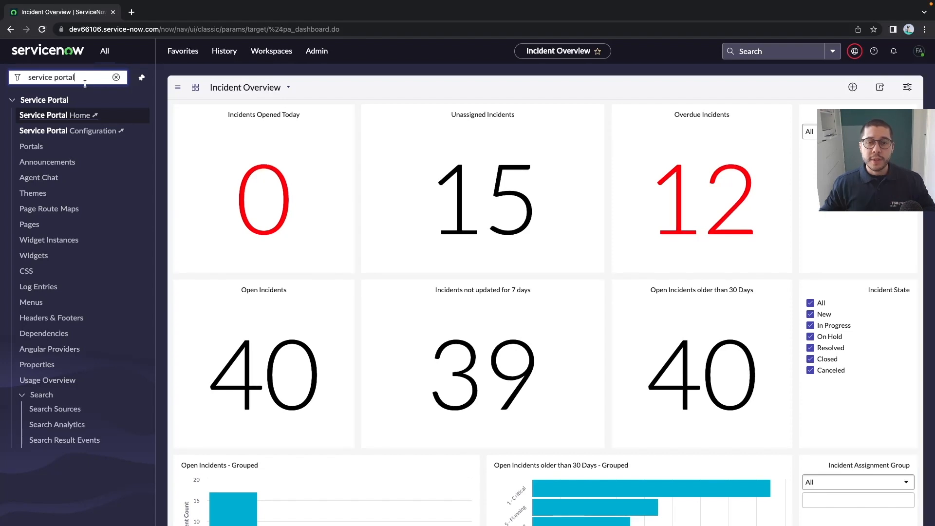
Step: Browse the Service Portals list (Knowledge Portal kb suffix) and load the /sp homepage in a new tab
{"action": "left_click", "coordinate": [31, 146]}
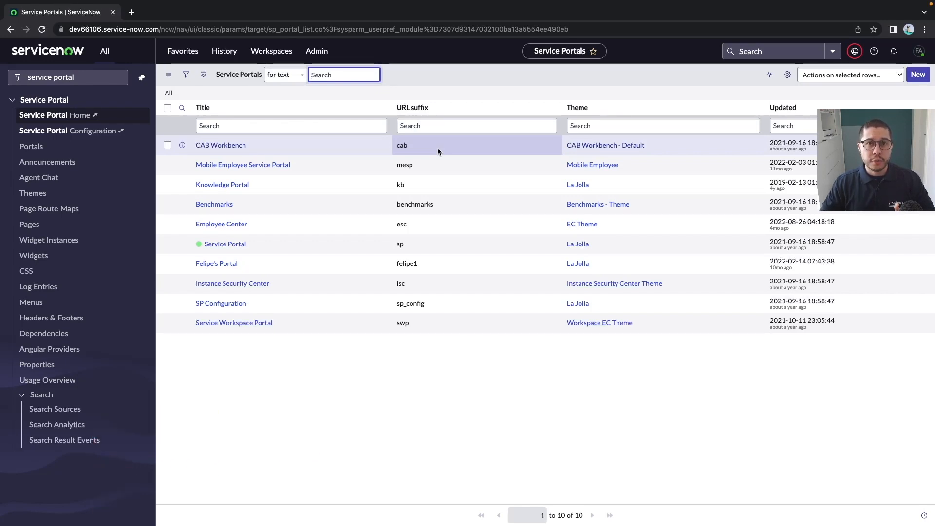
{"action": "left_click", "coordinate": [222, 184]}
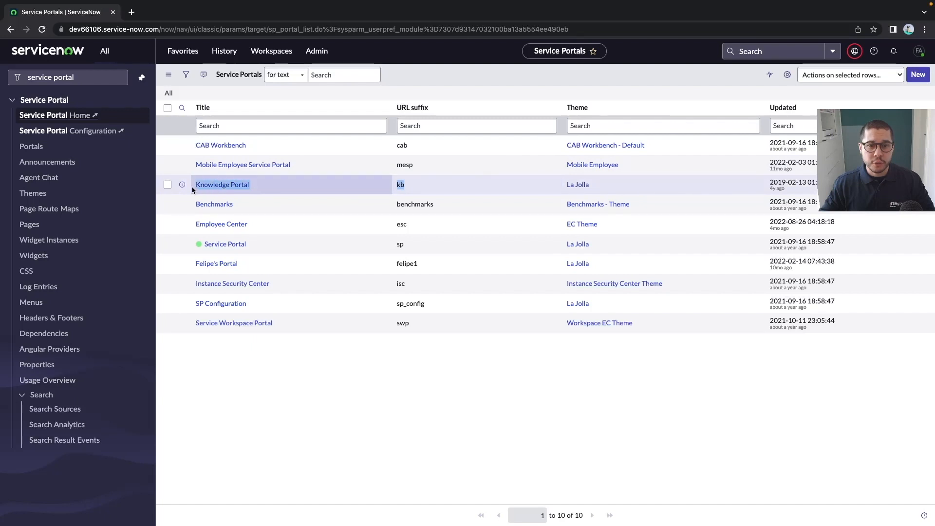
{"action": "left_click", "coordinate": [474, 244]}
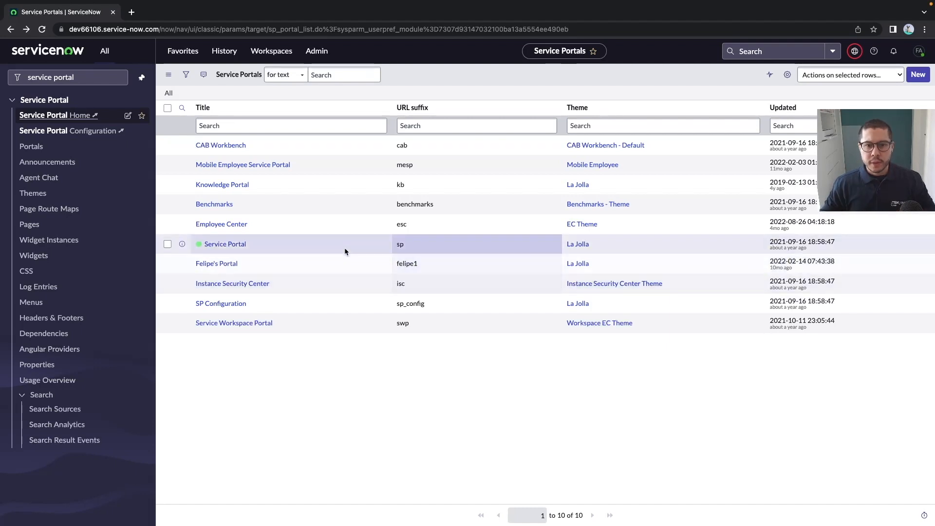
{"action": "mouse_move", "coordinate": [311, 250]}
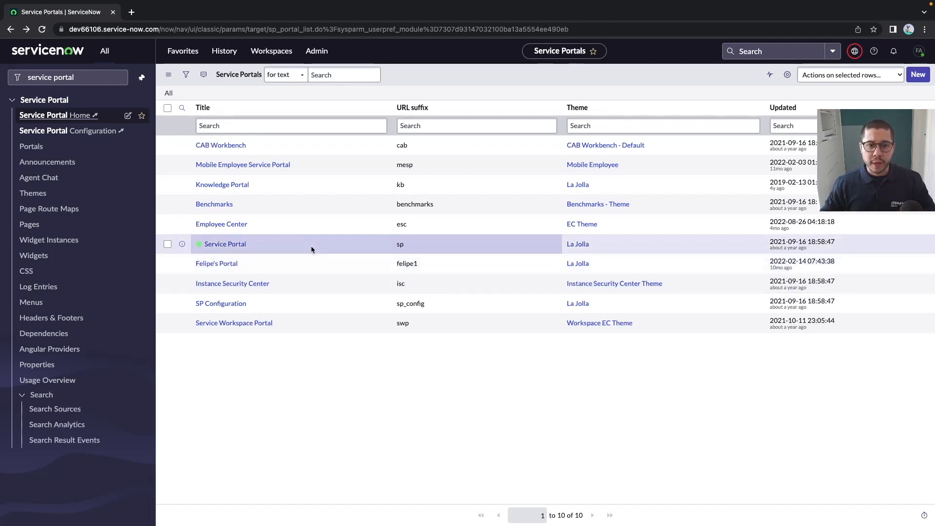
{"action": "left_click", "coordinate": [225, 243]}
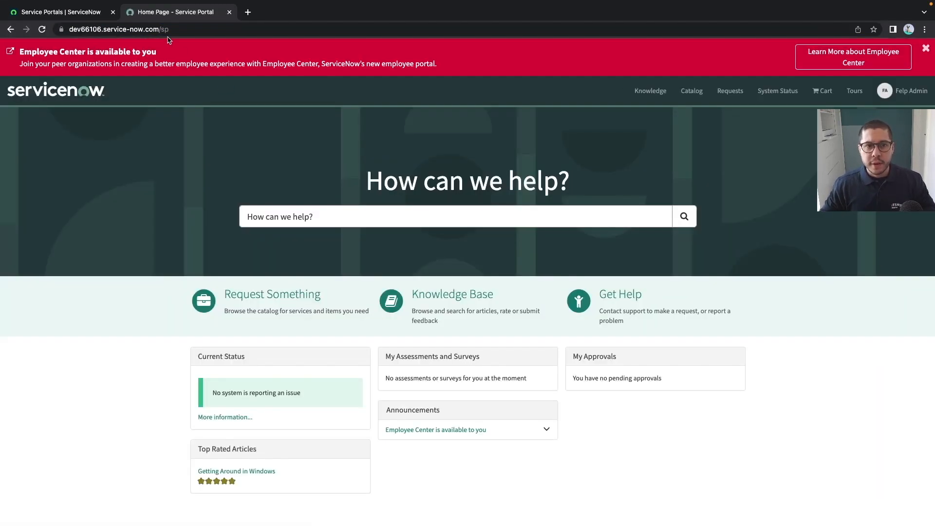
Step: Visit Request Something to see ?id=sc_category in the address, then return to ?id=index
{"action": "left_click", "coordinate": [57, 12]}
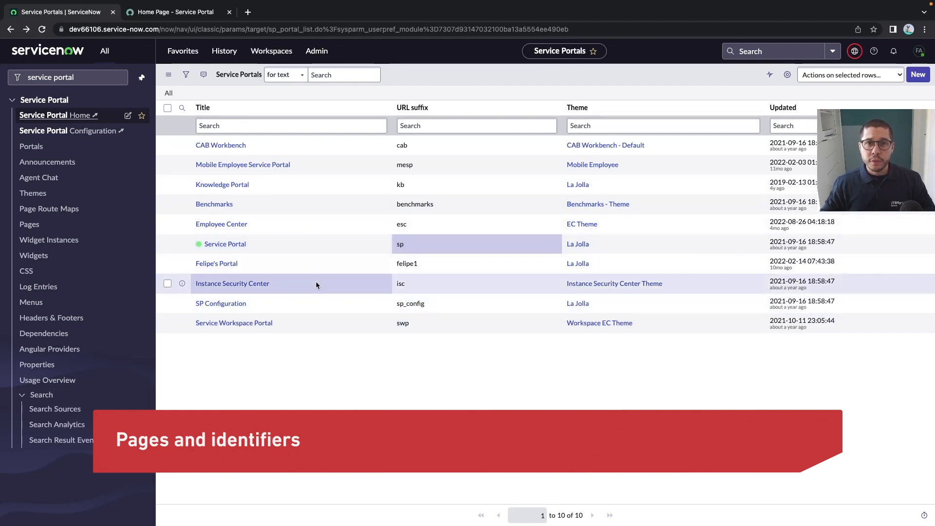
{"action": "left_click", "coordinate": [175, 11]}
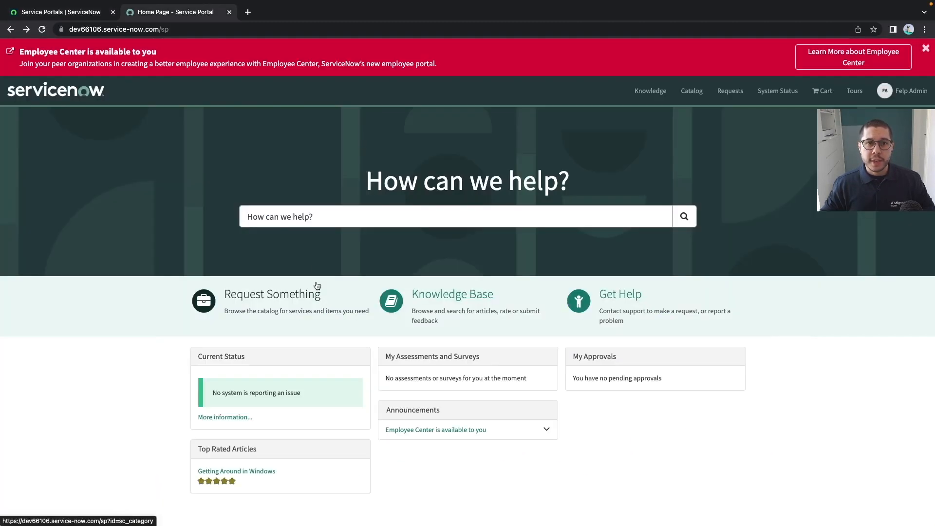
{"action": "left_click", "coordinate": [272, 293]}
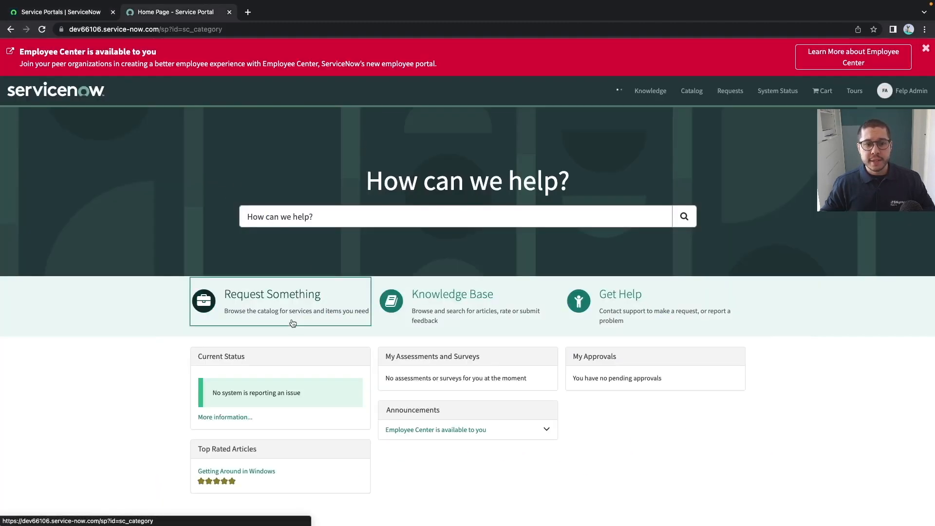
{"action": "left_click", "coordinate": [272, 294]}
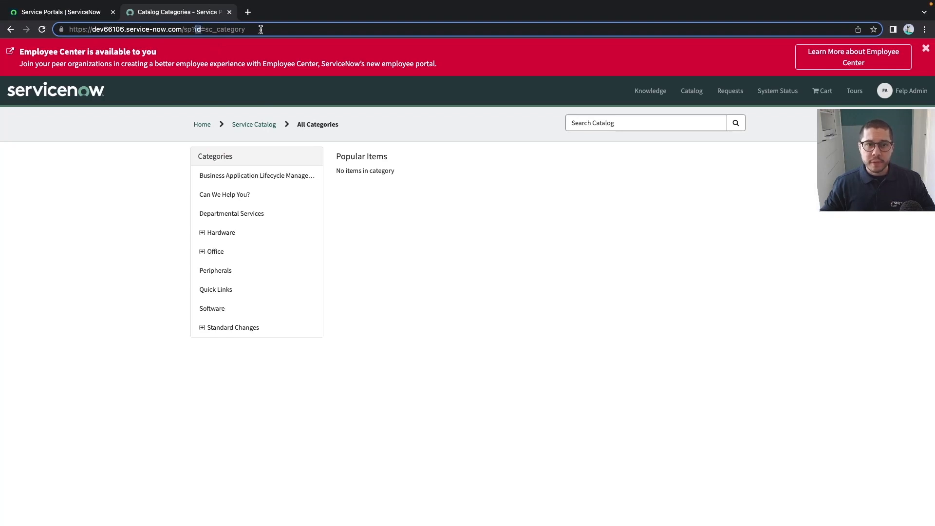
{"action": "double_click", "coordinate": [224, 28]}
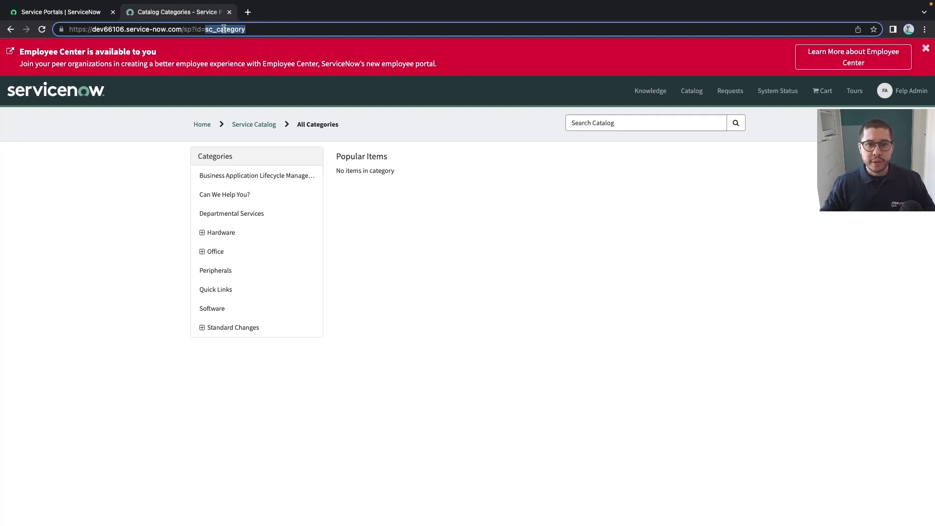
{"action": "left_click", "coordinate": [56, 90]}
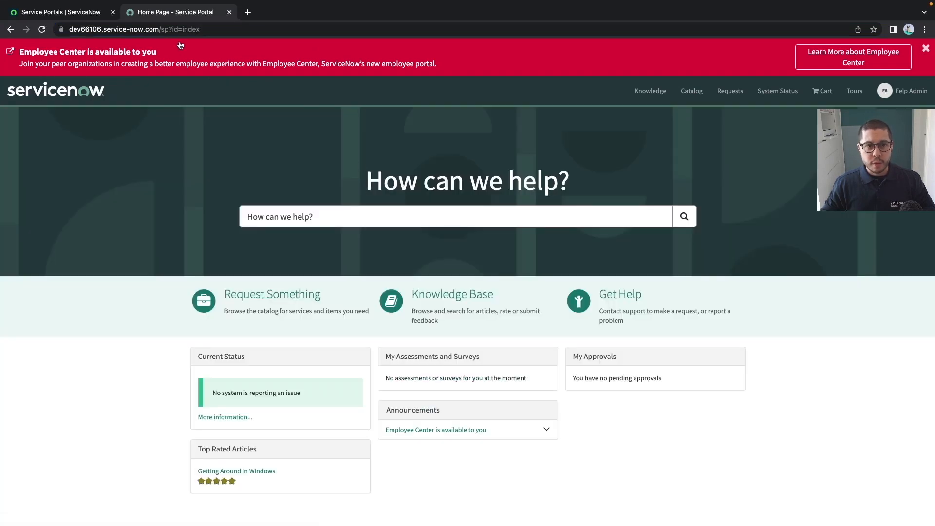
{"action": "mouse_move", "coordinate": [353, 187]}
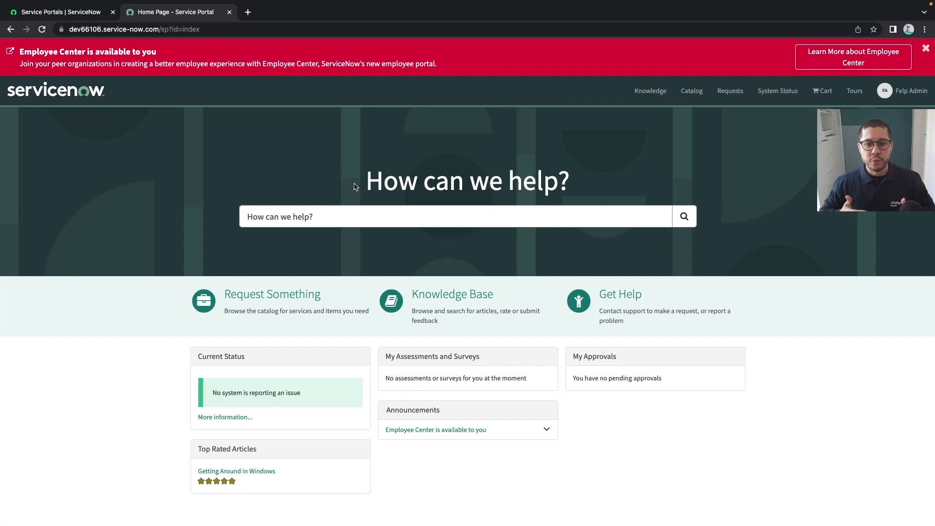
{"action": "mouse_move", "coordinate": [462, 312]}
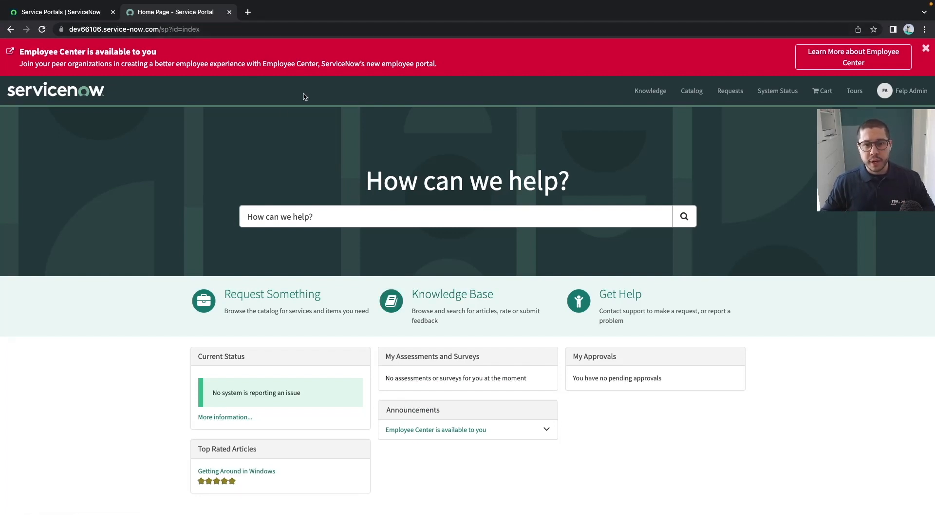
Step: Go to the Knowledge Base page from the homepage
{"action": "left_click", "coordinate": [452, 294]}
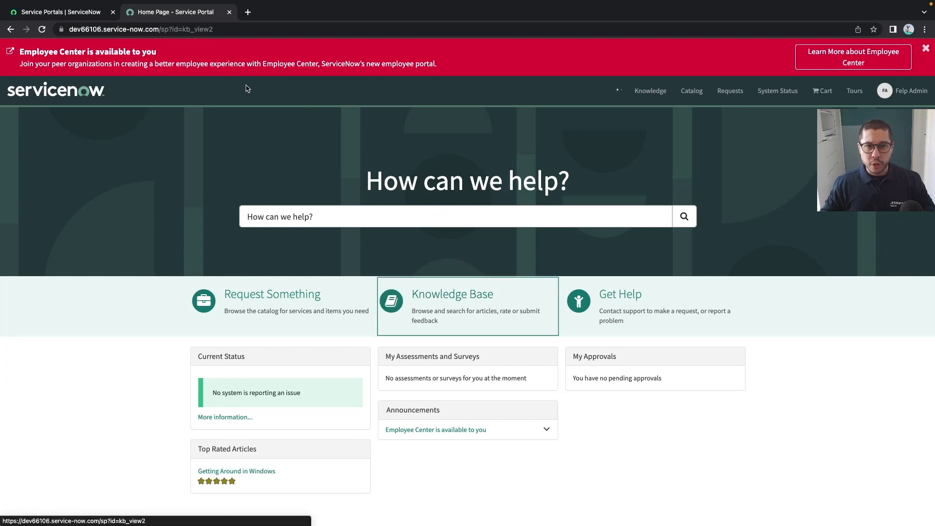
{"action": "left_click", "coordinate": [452, 294]}
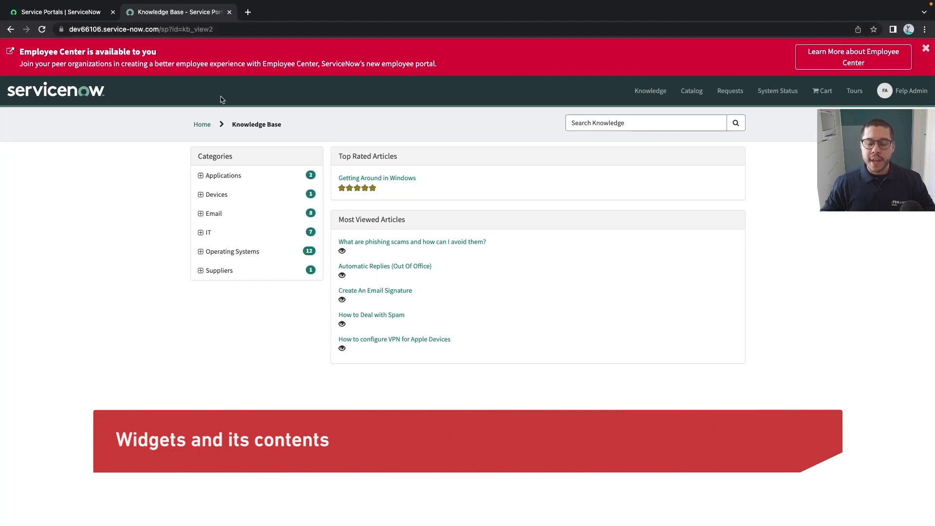
Step: Show widget customizations, view the breadcrumbs widget's diagnostics and open its record in the platform
{"action": "scroll", "scroll_direction": "down", "scroll_amount": 3}
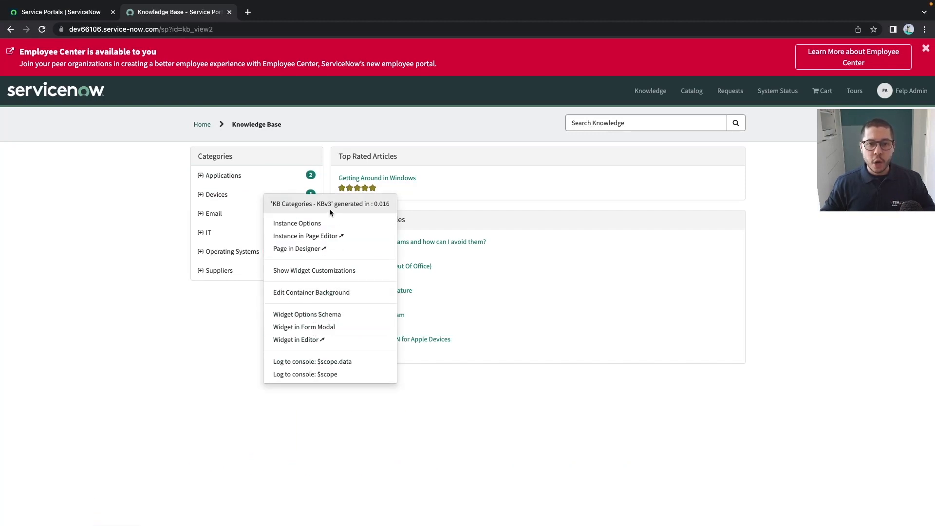
{"action": "mouse_move", "coordinate": [314, 270]}
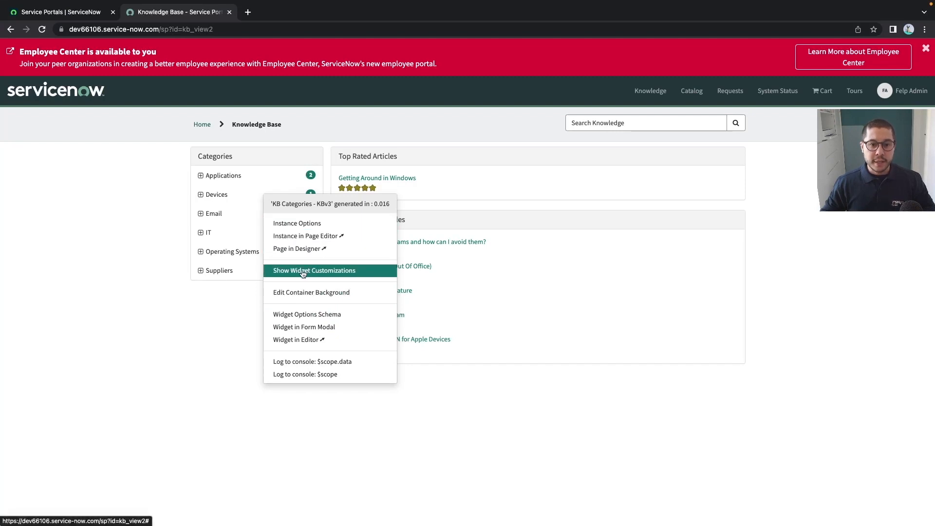
{"action": "left_click", "coordinate": [314, 270]}
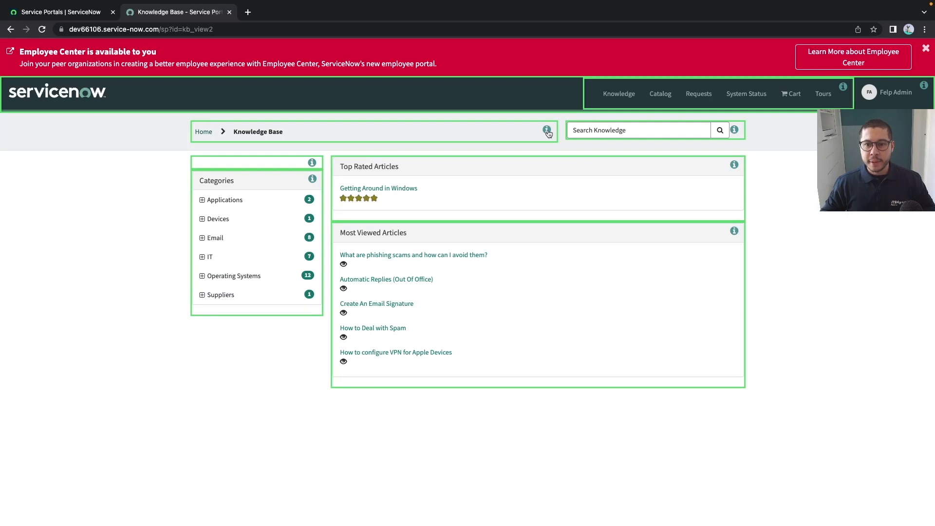
{"action": "left_click", "coordinate": [545, 130]}
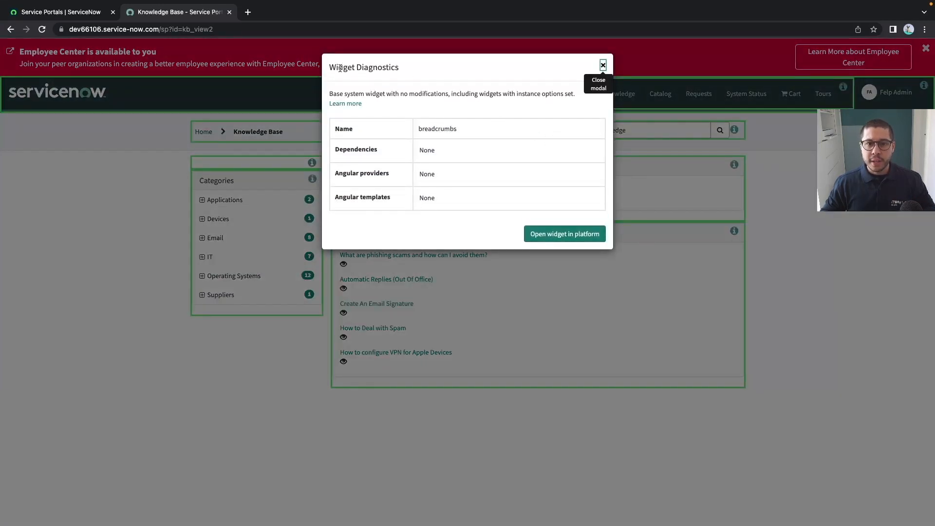
{"action": "mouse_move", "coordinate": [446, 72]}
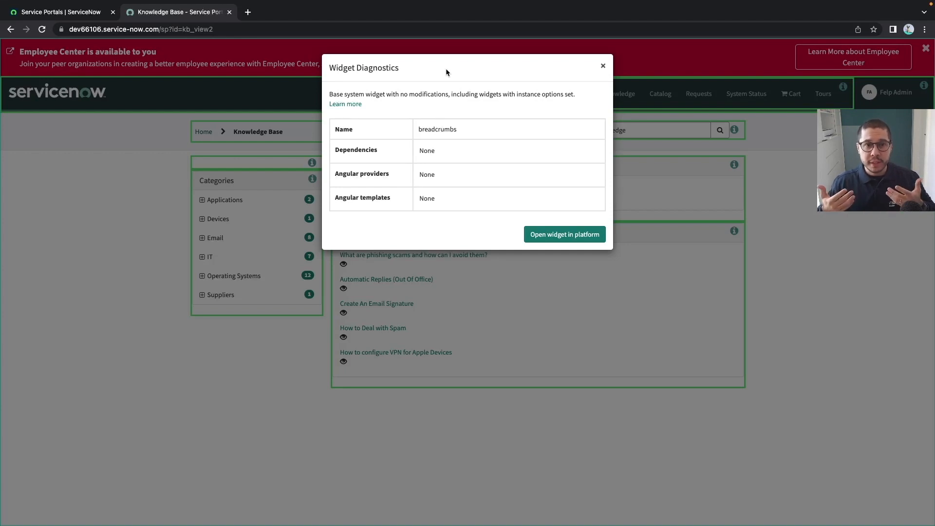
{"action": "mouse_move", "coordinate": [411, 122]}
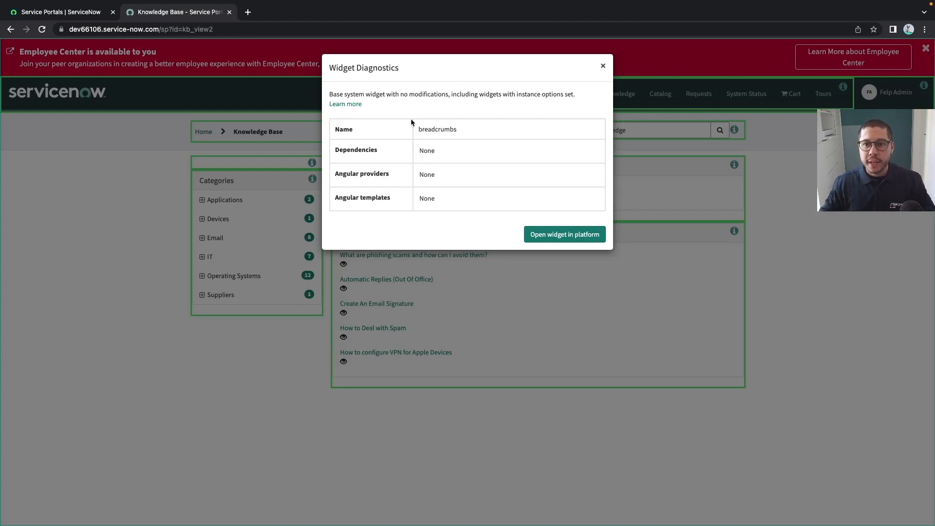
{"action": "mouse_move", "coordinate": [602, 65]}
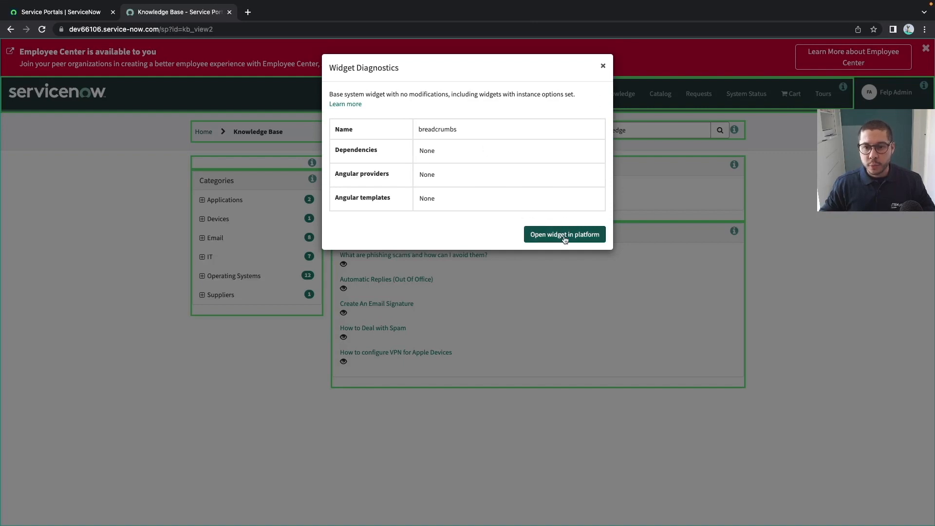
{"action": "left_click", "coordinate": [564, 234]}
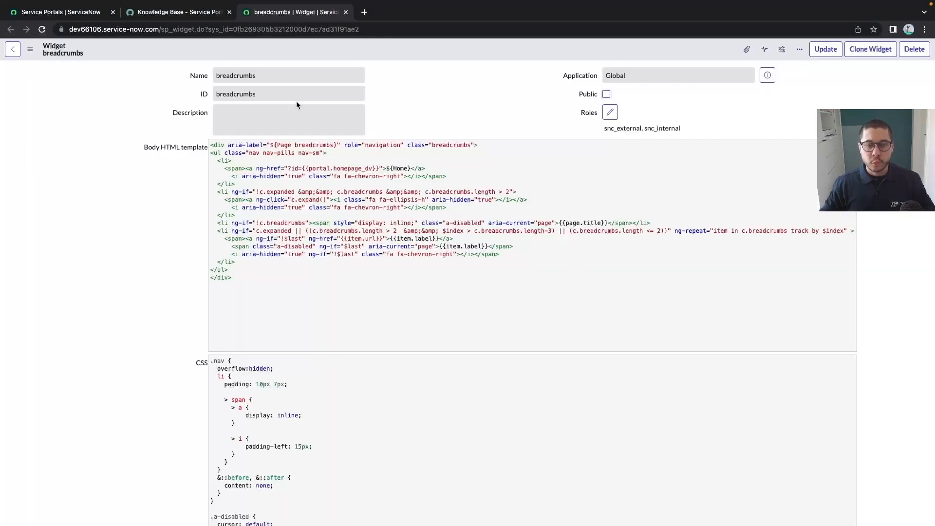
Step: Review the breadcrumbs widget's Included in Pages (60) related list
{"action": "scroll", "scroll_direction": "down", "scroll_amount": 3}
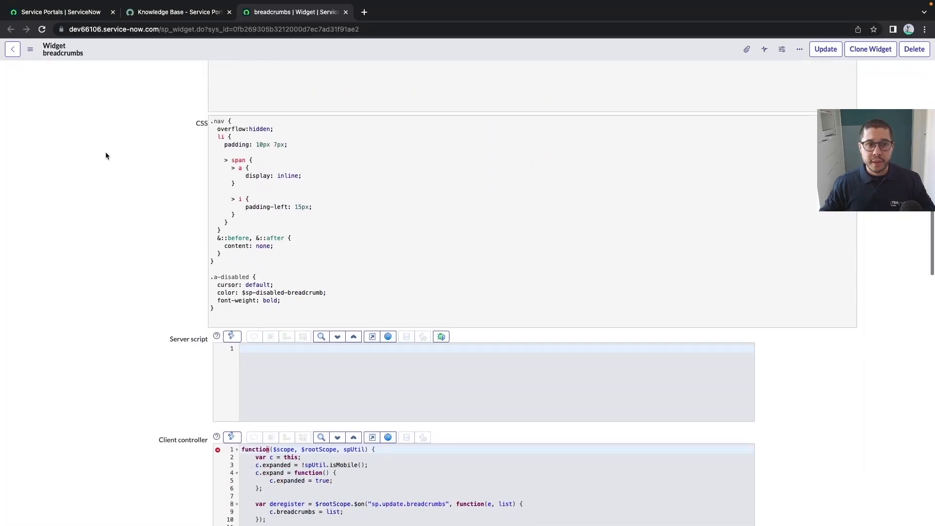
{"action": "scroll", "scroll_direction": "down", "scroll_amount": 3}
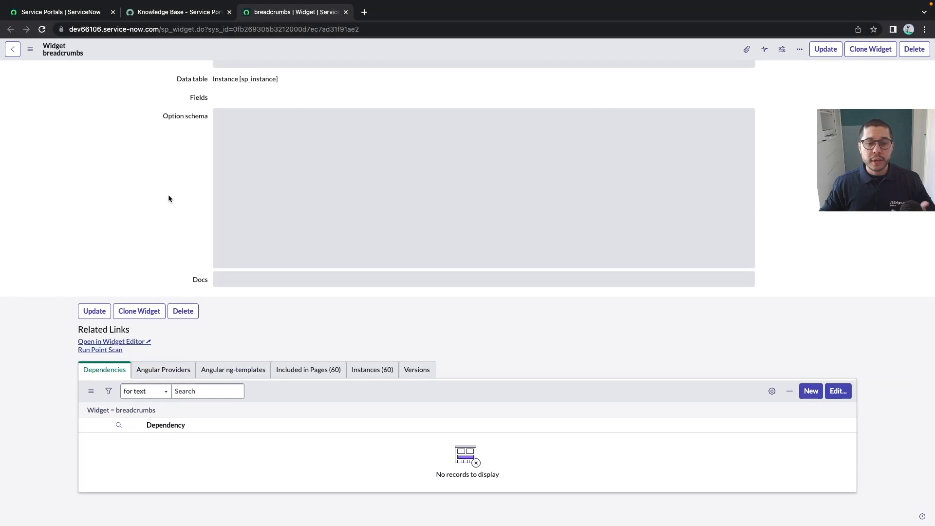
{"action": "mouse_move", "coordinate": [182, 166]}
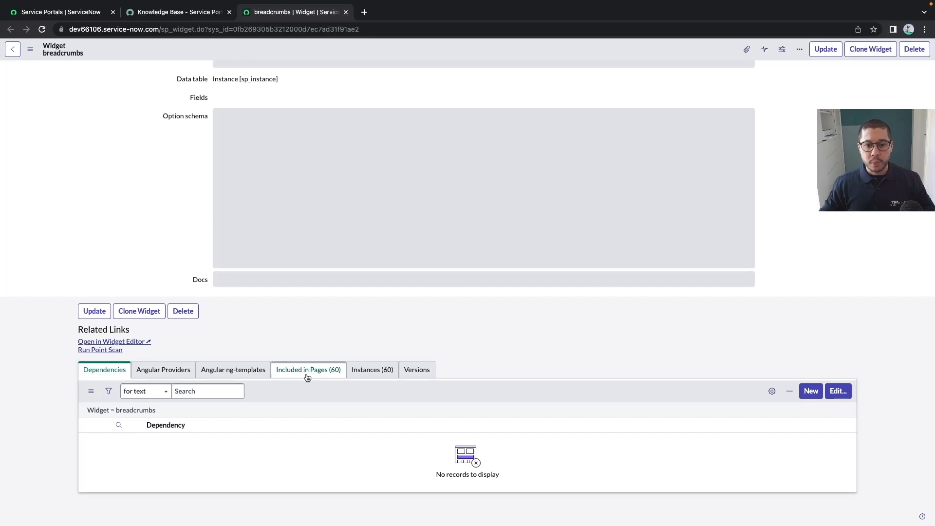
{"action": "left_click", "coordinate": [308, 369]}
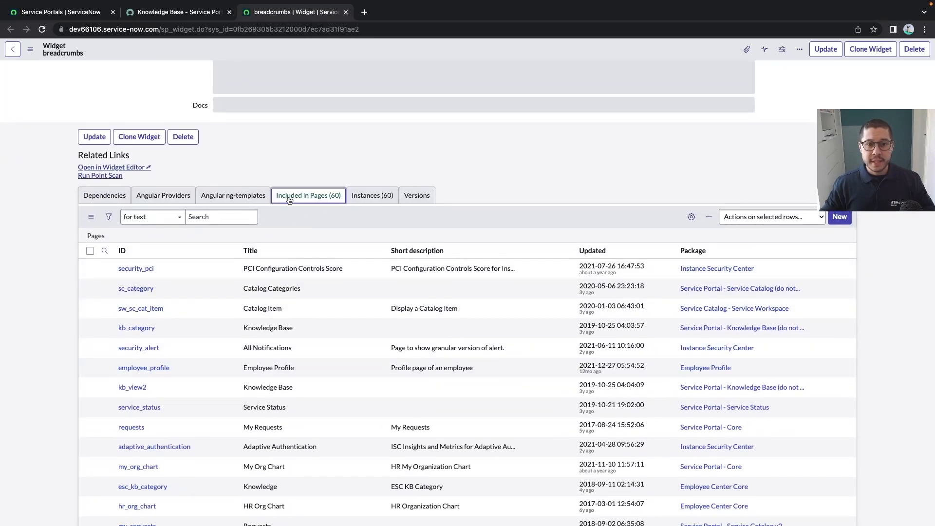
{"action": "scroll", "scroll_direction": "down", "scroll_amount": 3}
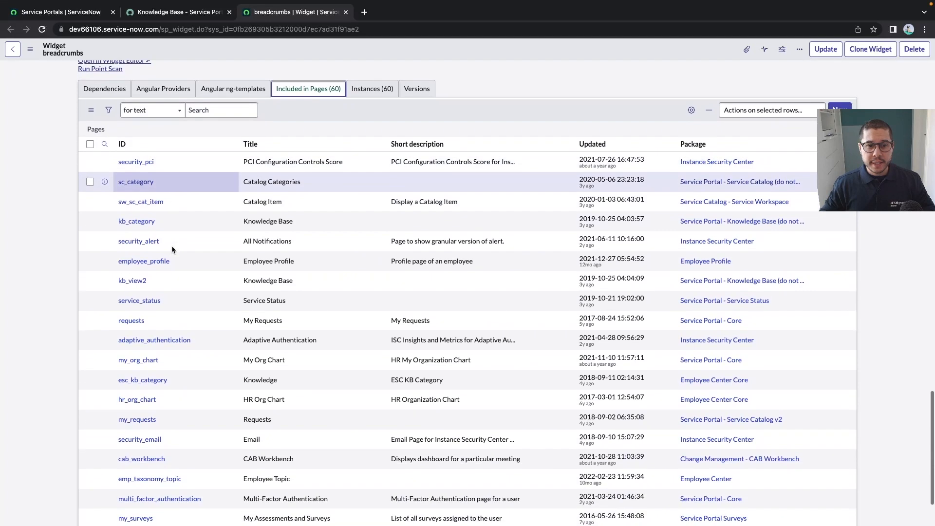
{"action": "scroll", "scroll_direction": "down", "scroll_amount": 3}
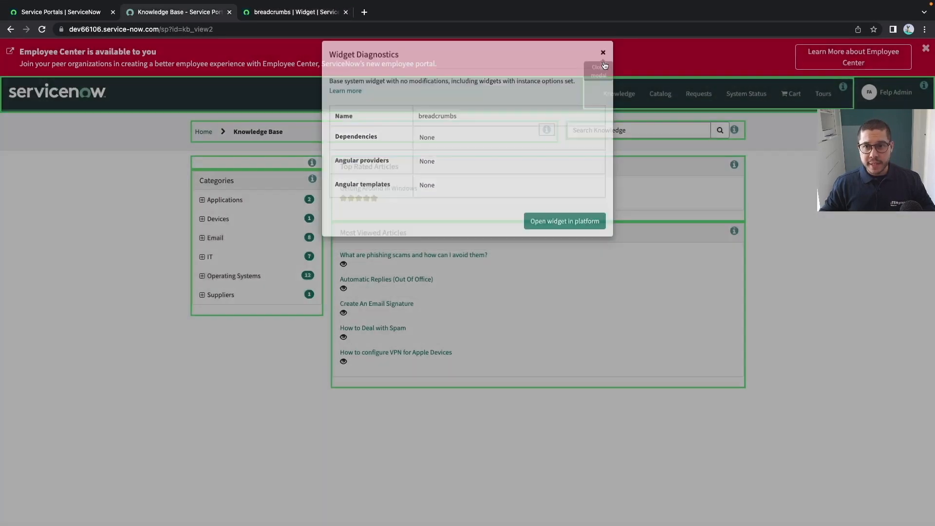
Step: Close diagnostics, hide widget outlines and return to the Service Portals list tab
{"action": "left_click", "coordinate": [601, 52]}
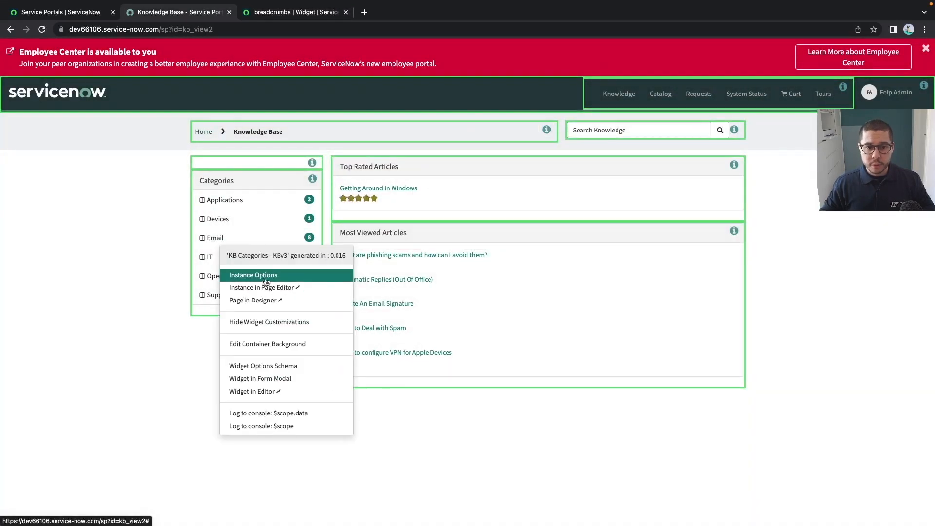
{"action": "left_click", "coordinate": [288, 323]}
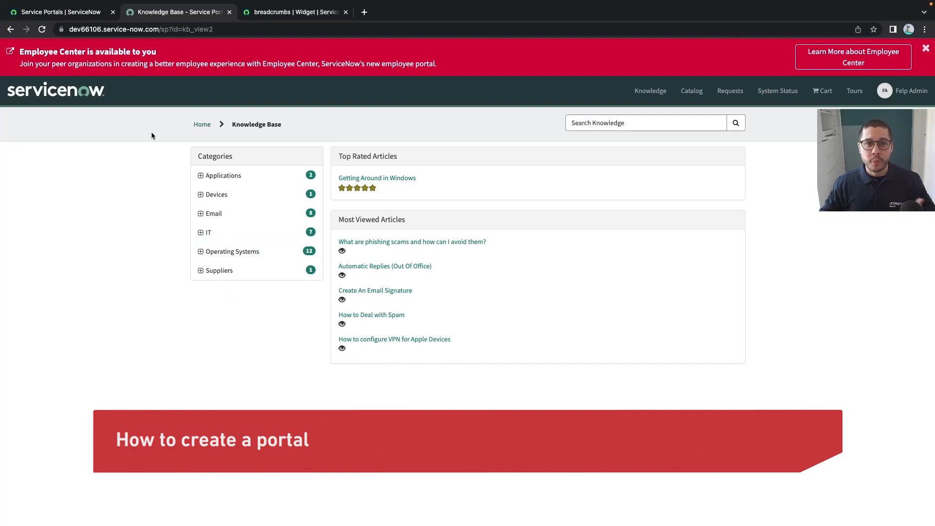
{"action": "left_click", "coordinate": [60, 12]}
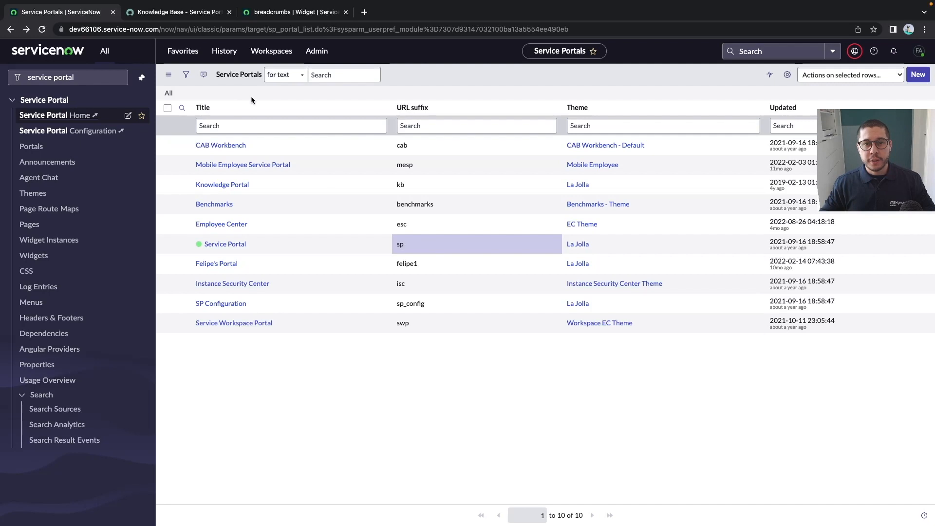
{"action": "mouse_move", "coordinate": [241, 108]}
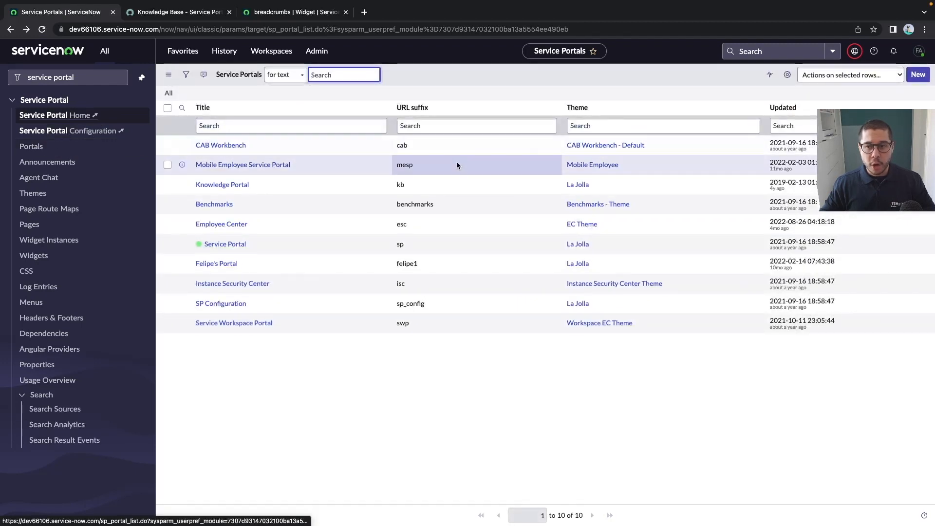
Step: Start a blank portal record, then load the Service Portal Configuration landing page
{"action": "left_click", "coordinate": [917, 75]}
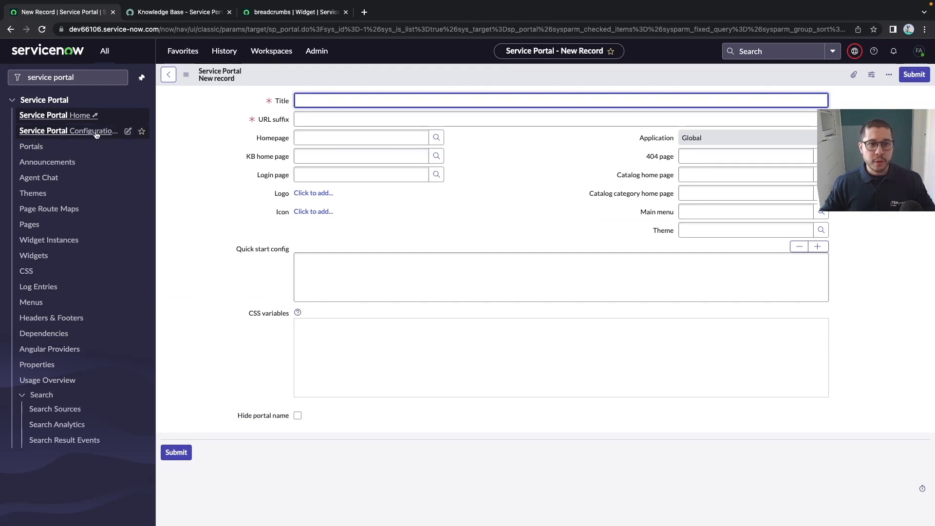
{"action": "mouse_move", "coordinate": [69, 131]}
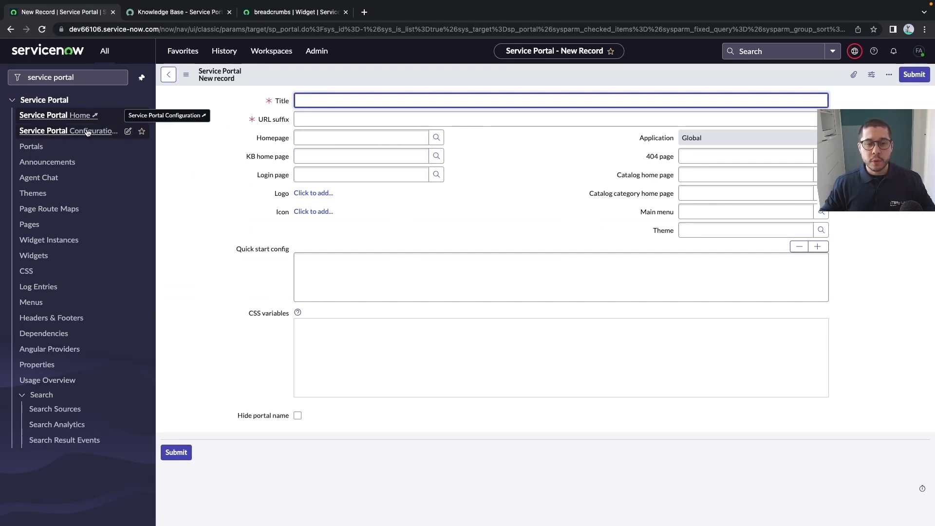
{"action": "left_click", "coordinate": [68, 131]}
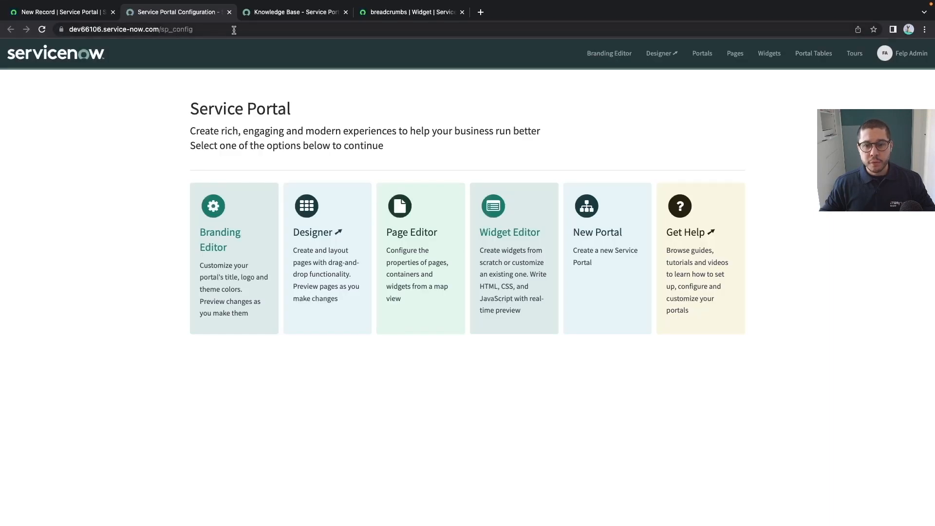
{"action": "mouse_move", "coordinate": [567, 367]}
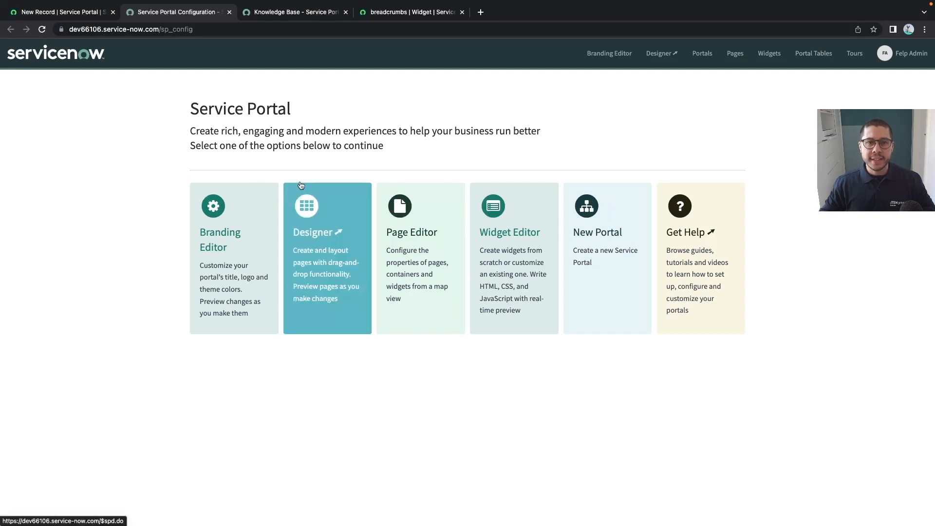
{"action": "mouse_move", "coordinate": [245, 159]}
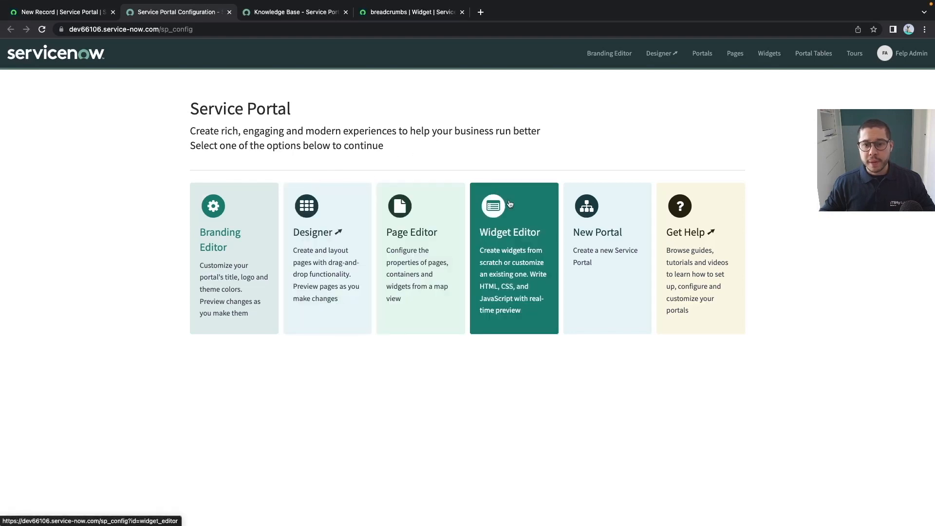
{"action": "mouse_move", "coordinate": [597, 233]}
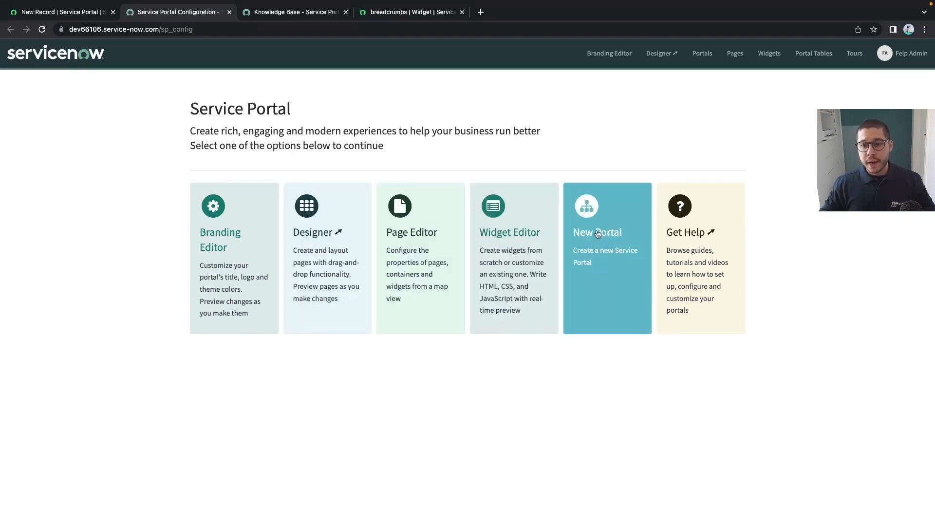
Step: Create a new portal titled ITSM Group with url suffix it and homepage index
{"action": "left_click", "coordinate": [596, 232]}
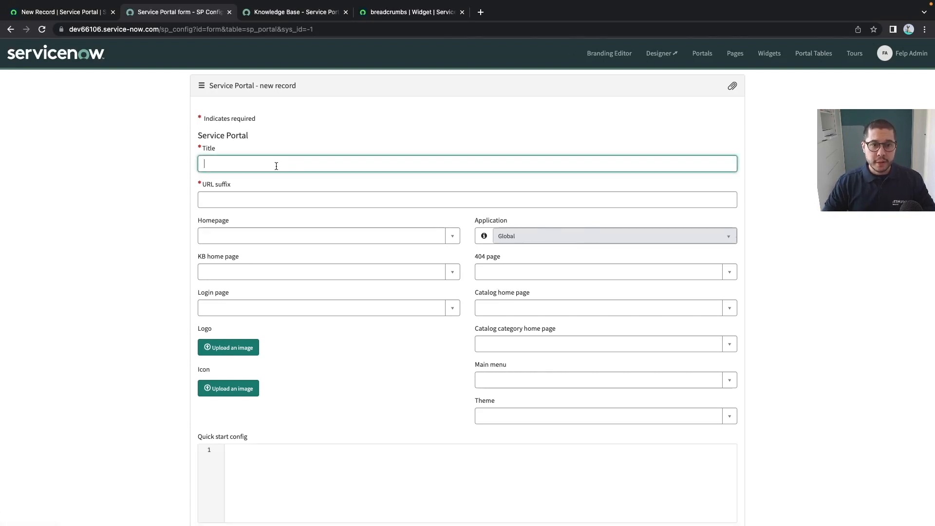
{"action": "type", "text": "iTSM GRoup"}
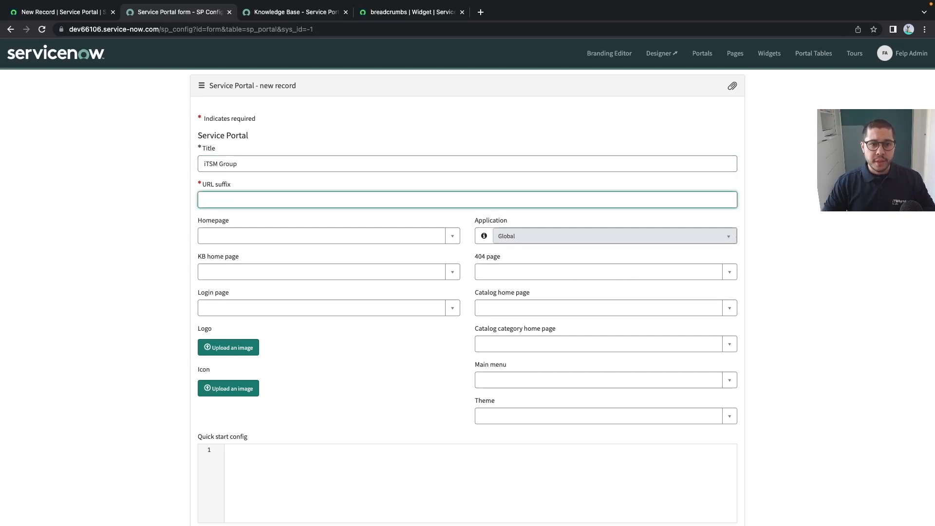
{"action": "type", "text": "it"}
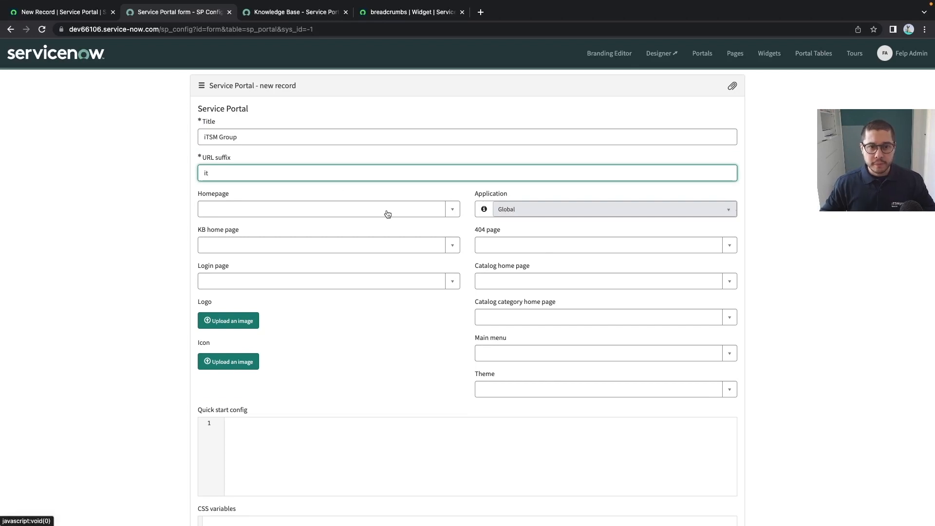
{"action": "left_click", "coordinate": [318, 315]}
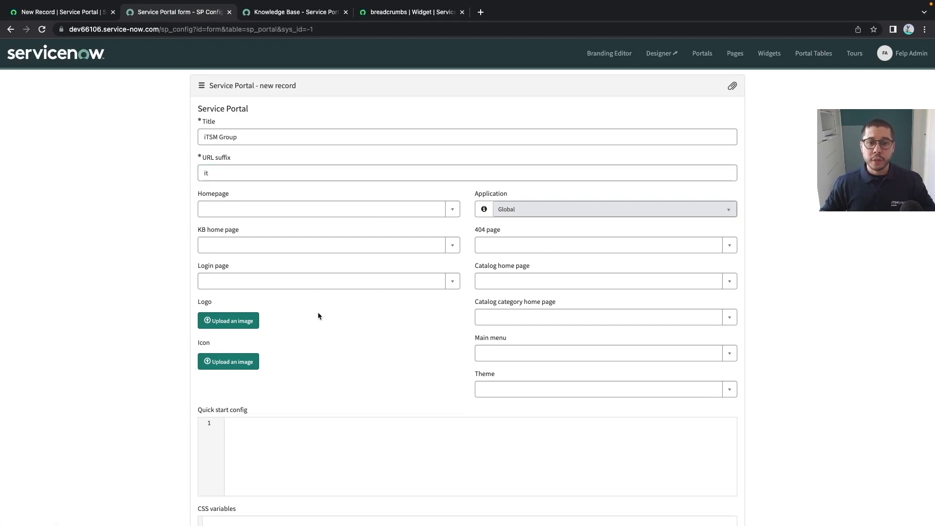
{"action": "mouse_move", "coordinate": [213, 193]}
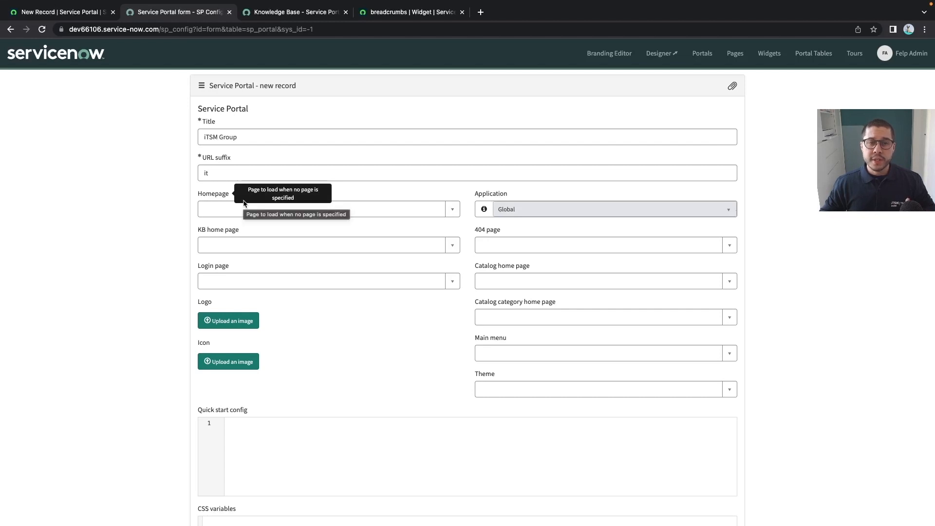
{"action": "left_click", "coordinate": [325, 209]}
{"action": "type", "text": "index"}
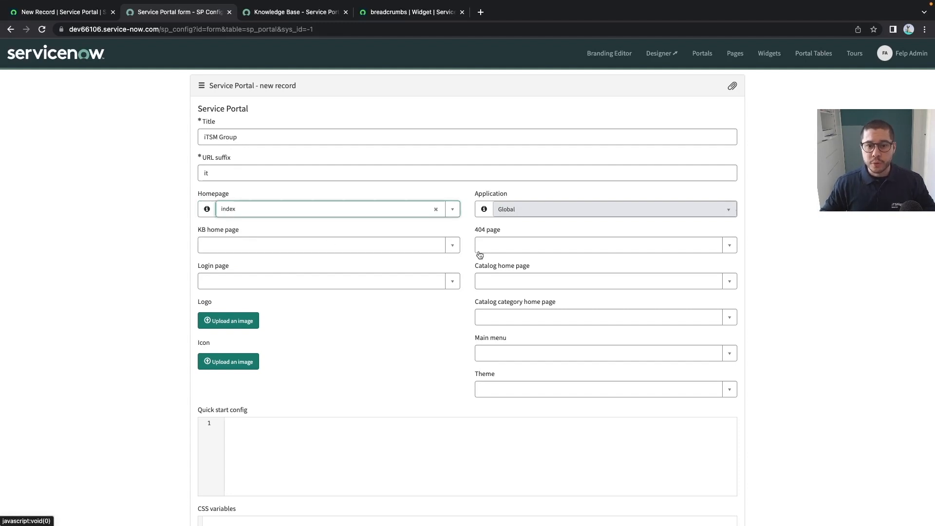
{"action": "mouse_move", "coordinate": [319, 241]}
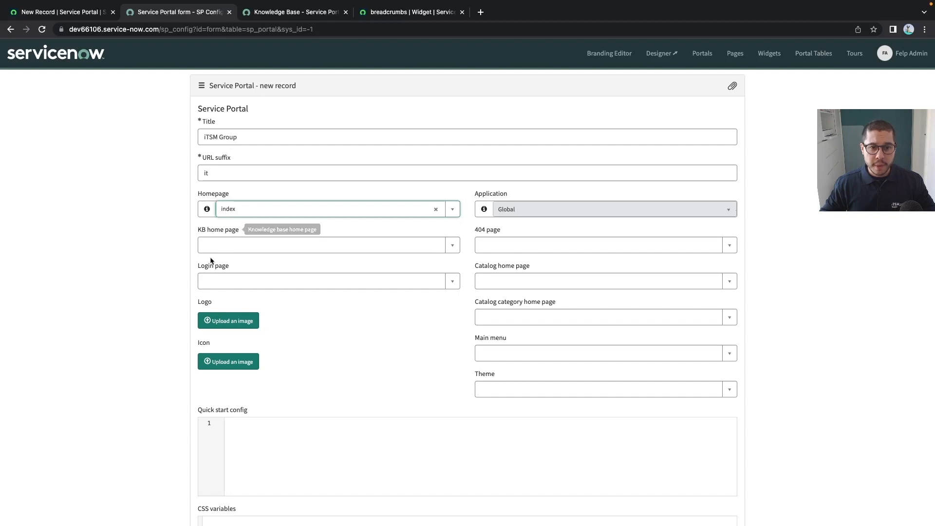
{"action": "mouse_move", "coordinate": [484, 235]}
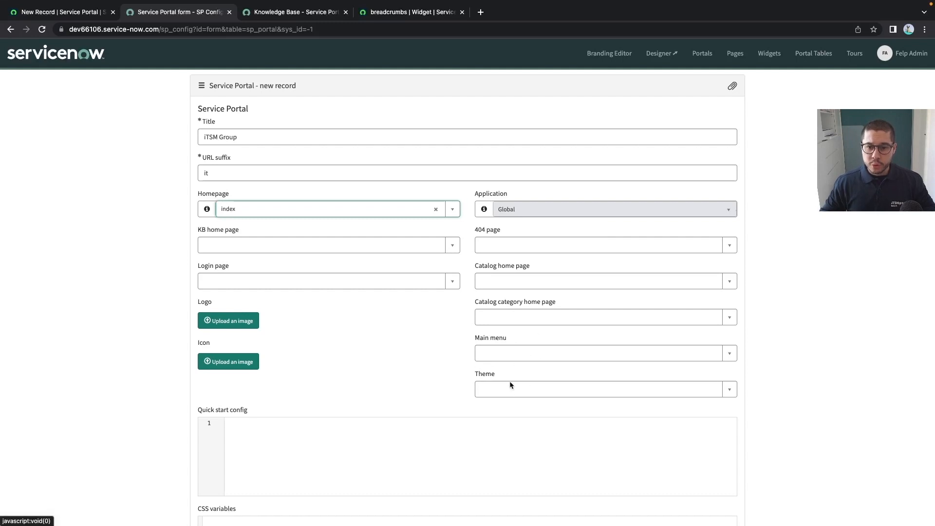
{"action": "mouse_move", "coordinate": [477, 343]}
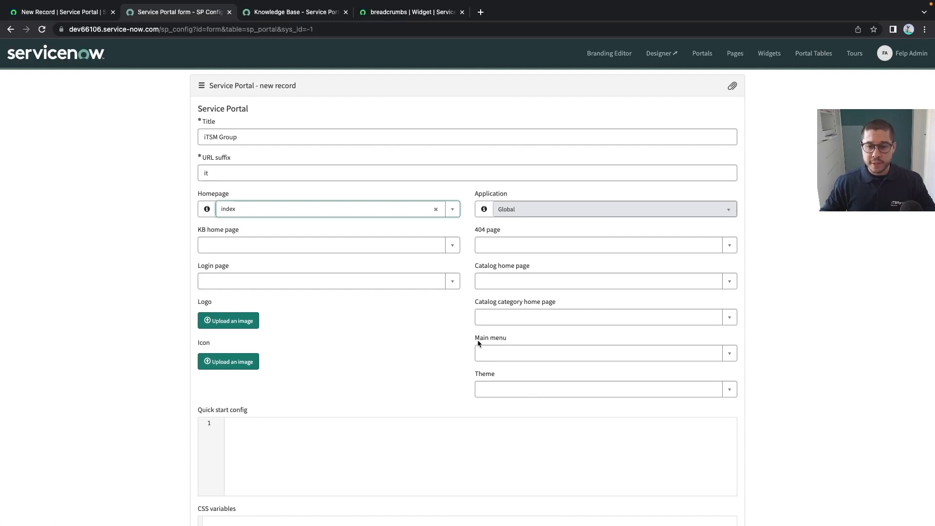
{"action": "mouse_move", "coordinate": [485, 381]}
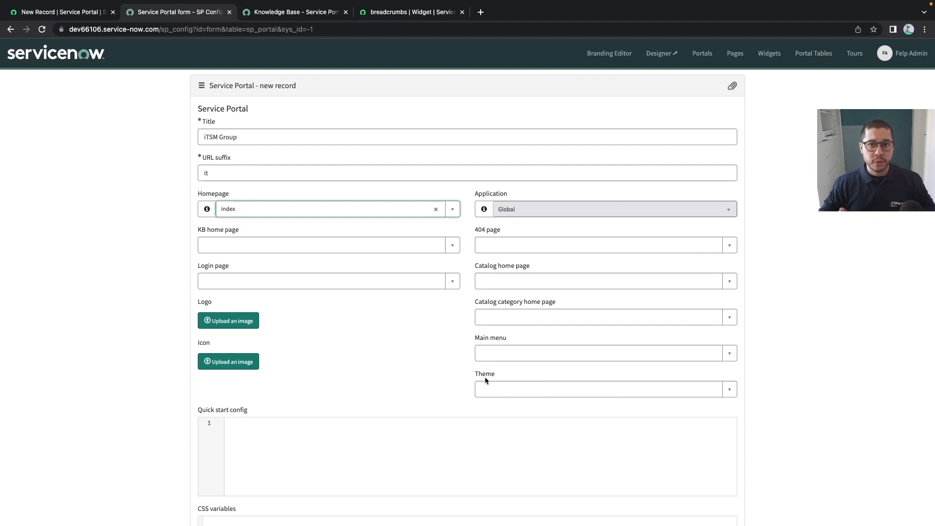
{"action": "mouse_move", "coordinate": [209, 293]}
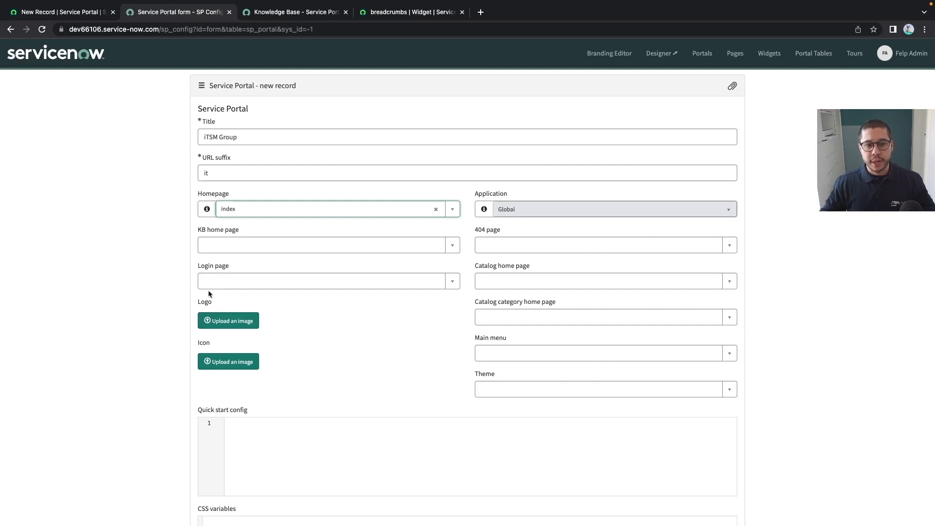
{"action": "mouse_move", "coordinate": [251, 248]}
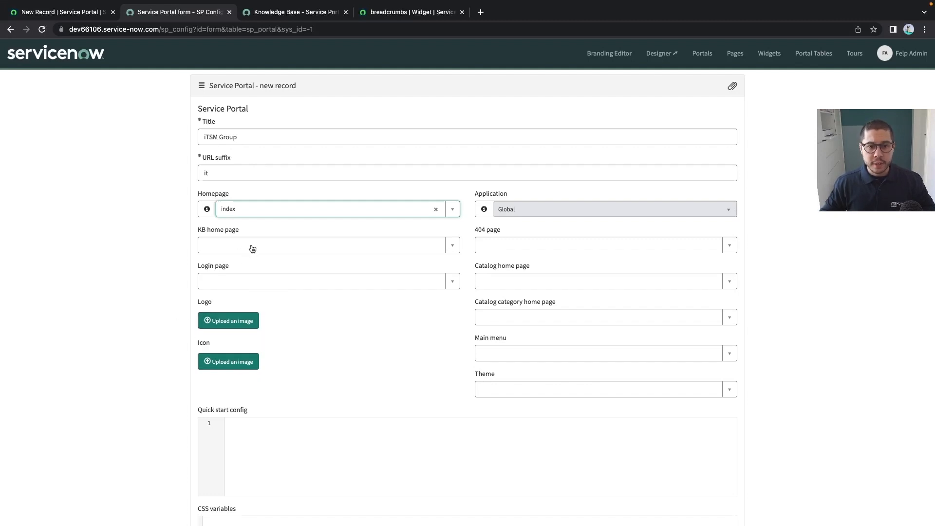
{"action": "mouse_move", "coordinate": [274, 209]}
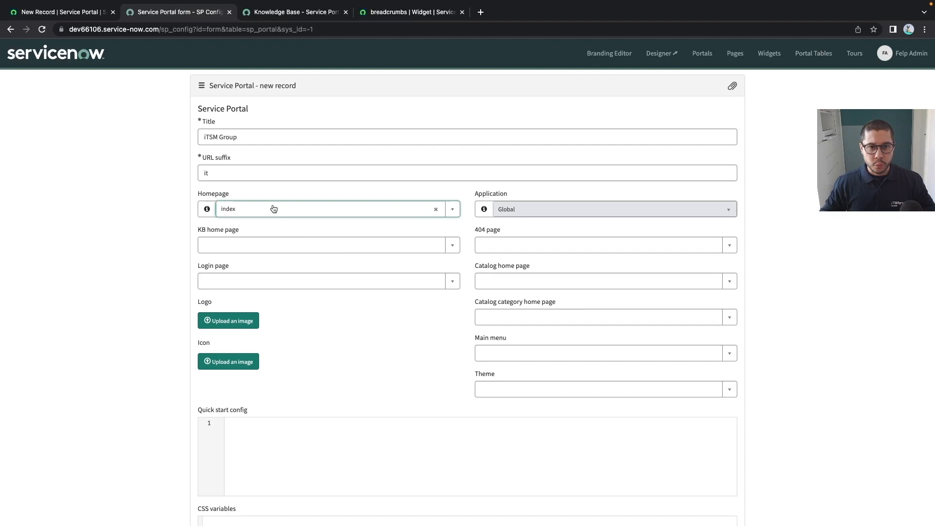
Step: Set kb_view as the KB home page and 404 as the page-not-found page
{"action": "left_click", "coordinate": [327, 244]}
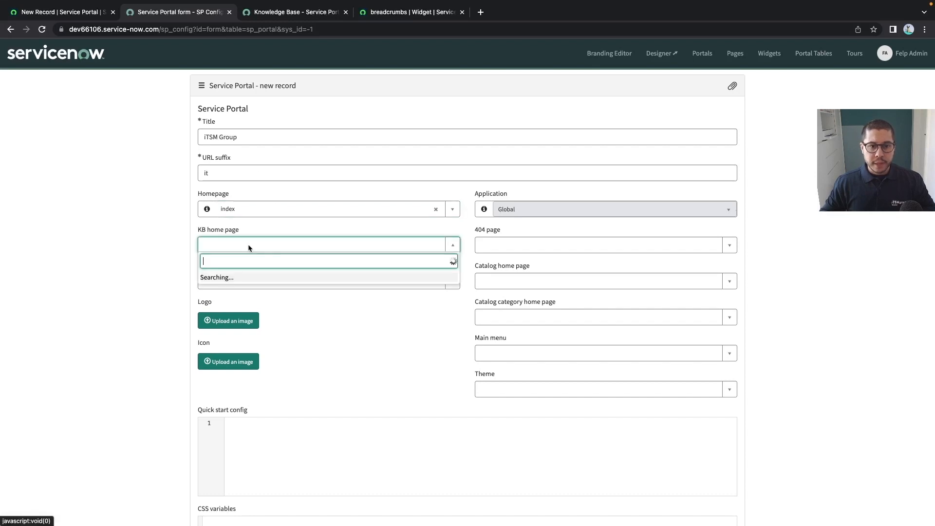
{"action": "type", "text": "kb_v"}
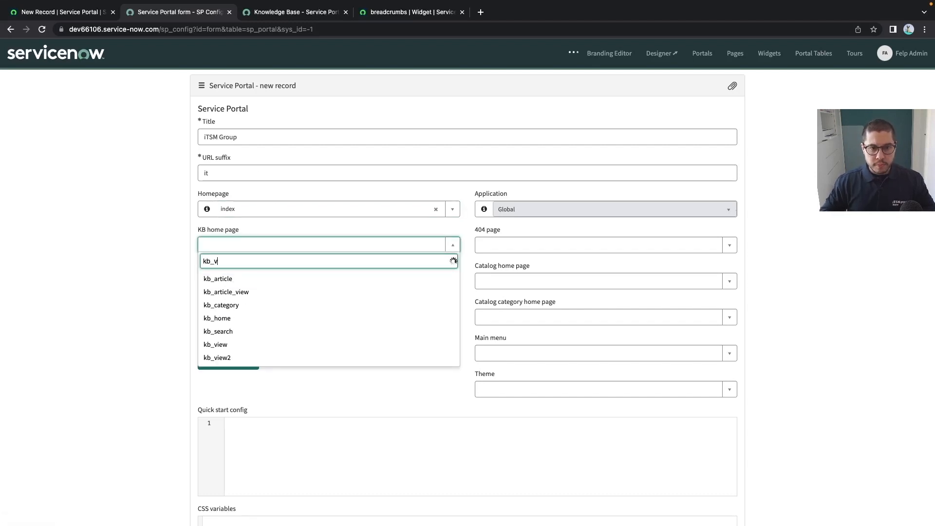
{"action": "left_click", "coordinate": [214, 343]}
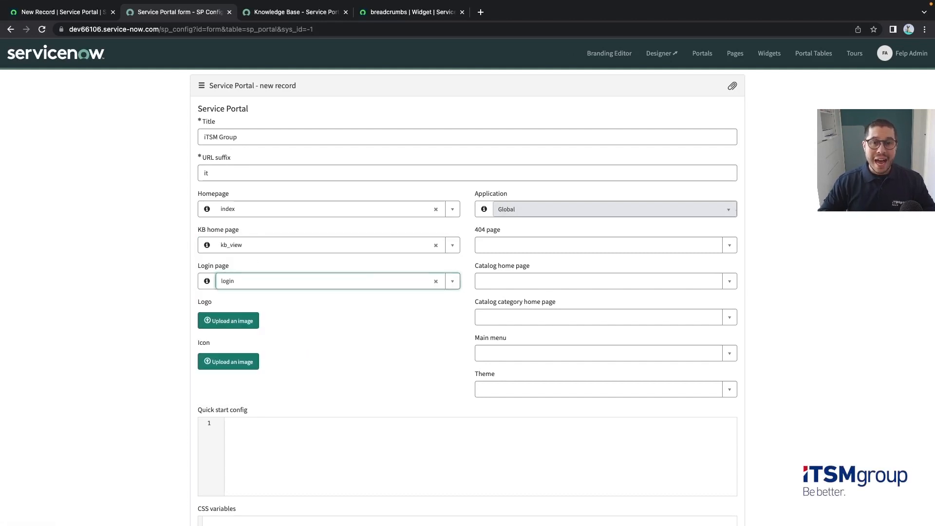
{"action": "mouse_move", "coordinate": [515, 233]}
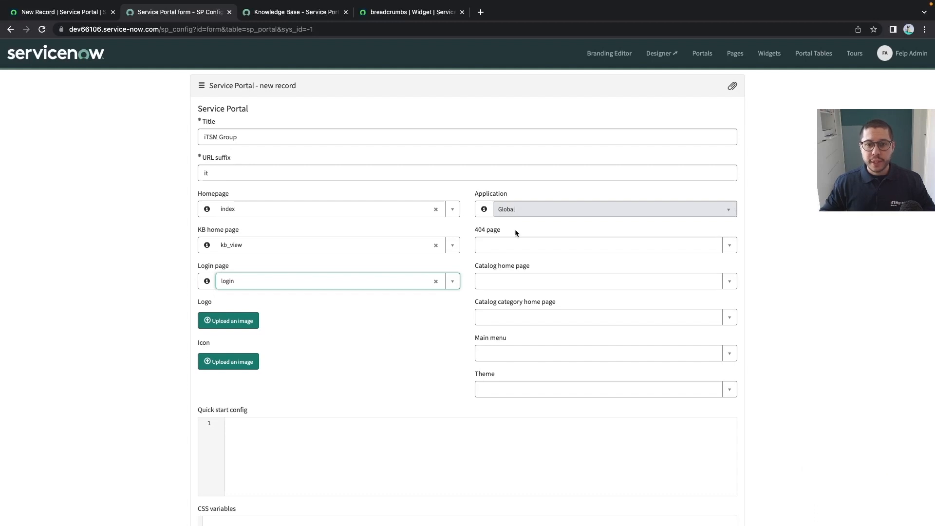
{"action": "left_click", "coordinate": [601, 244]}
{"action": "type", "text": "404"}
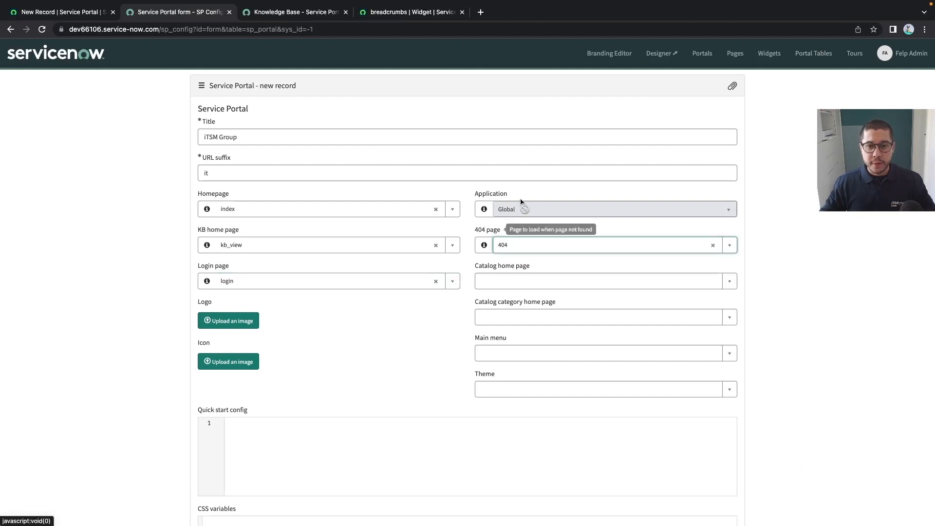
{"action": "scroll", "scroll_direction": "down", "scroll_amount": 3}
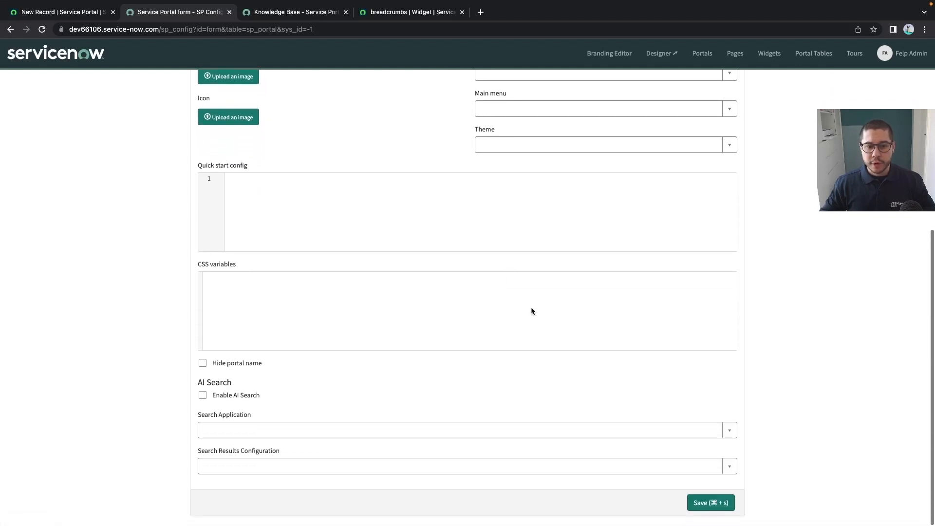
Step: Save the ITSM Group portal and load its homepage at /it in a new tab
{"action": "left_click", "coordinate": [710, 502]}
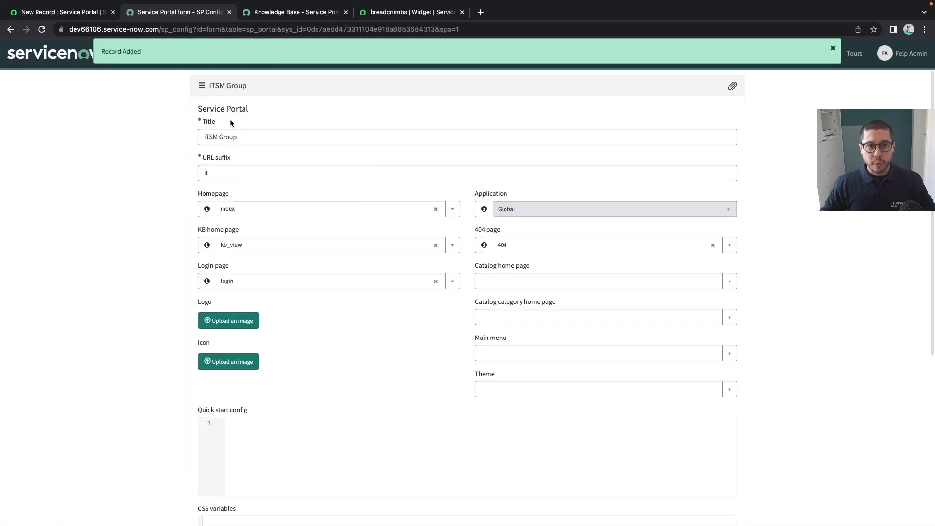
{"action": "left_click", "coordinate": [833, 48]}
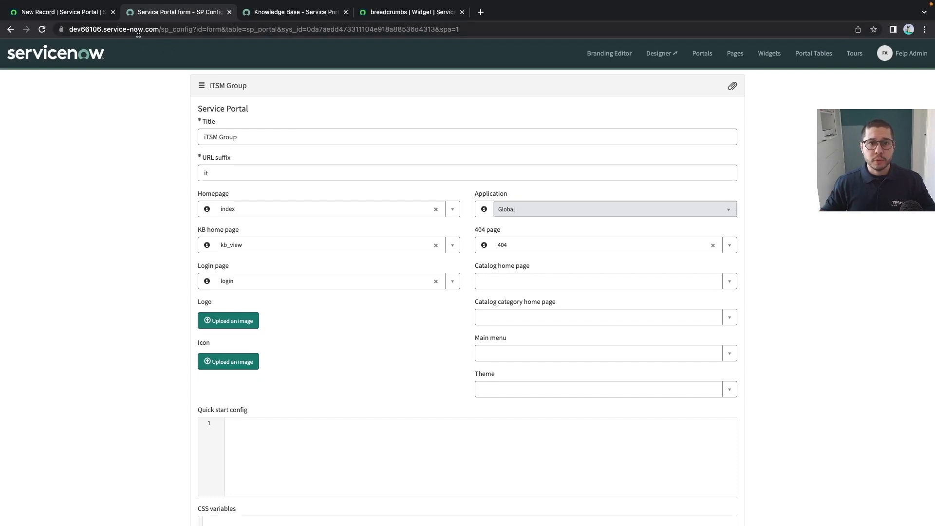
{"action": "double_click", "coordinate": [217, 156]}
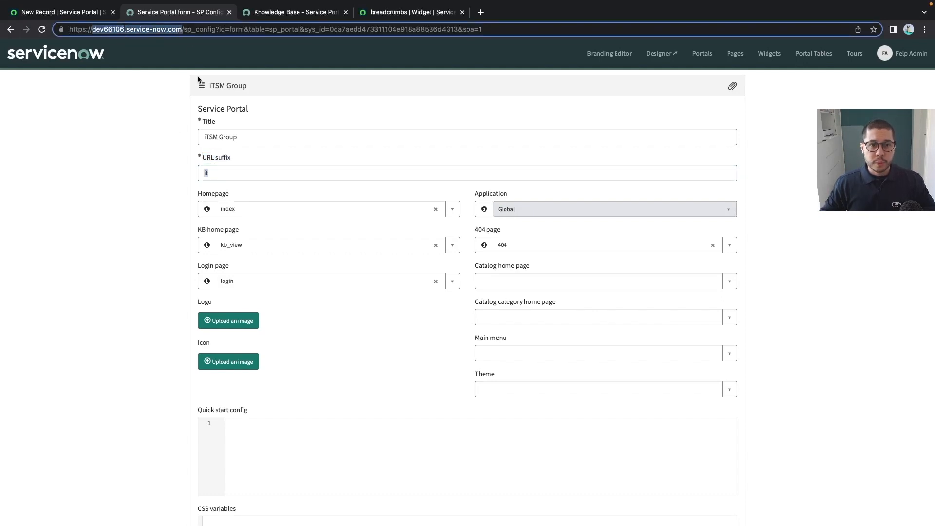
{"action": "left_click", "coordinate": [596, 12]}
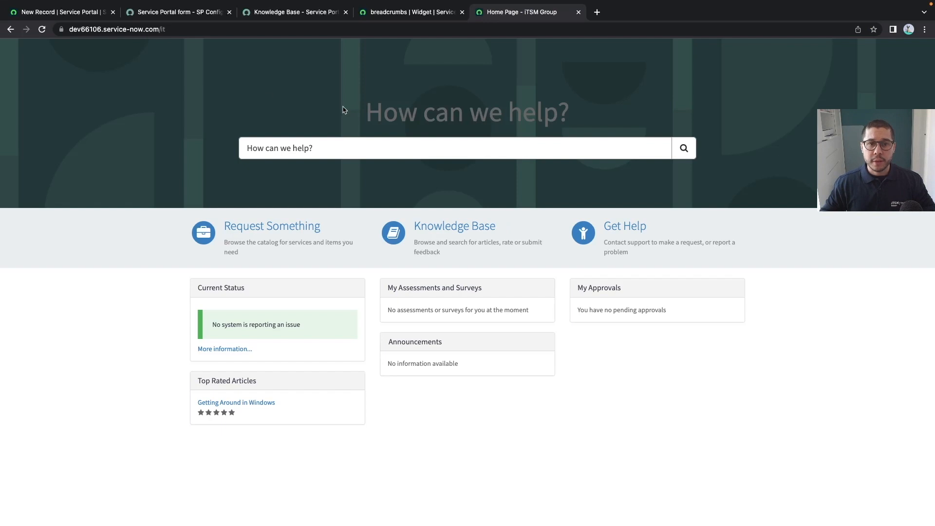
{"action": "mouse_move", "coordinate": [582, 416]}
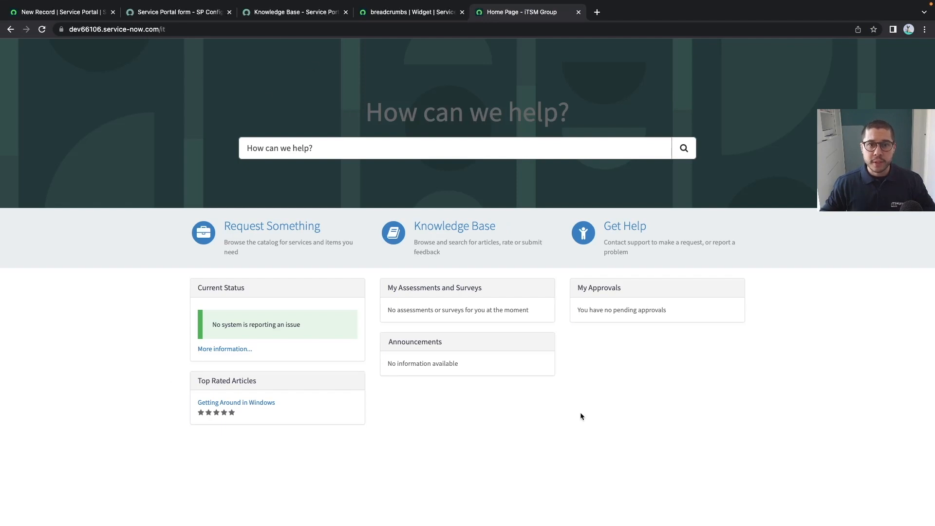
{"action": "left_click", "coordinate": [461, 11]}
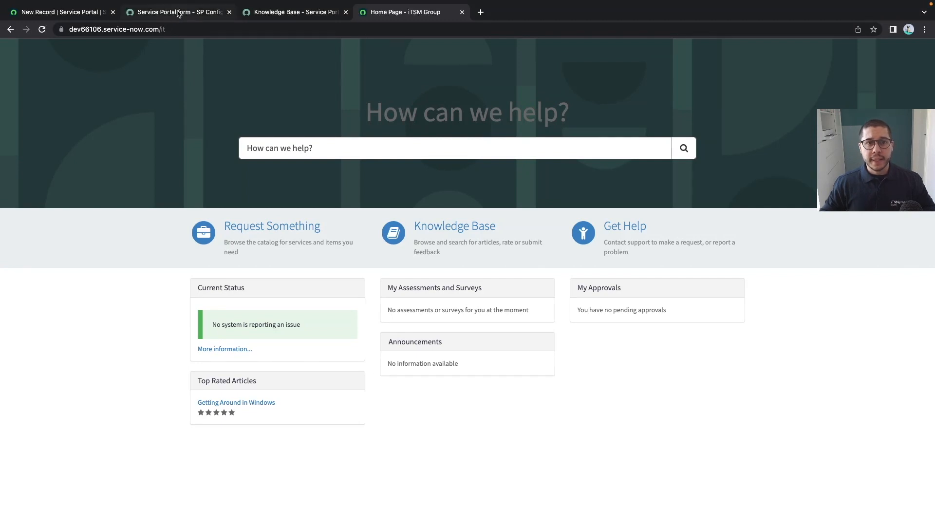
Step: Set SP Header Menu as main menu and La Jolla as theme on the ITSM Group portal, then save
{"action": "left_click", "coordinate": [177, 12]}
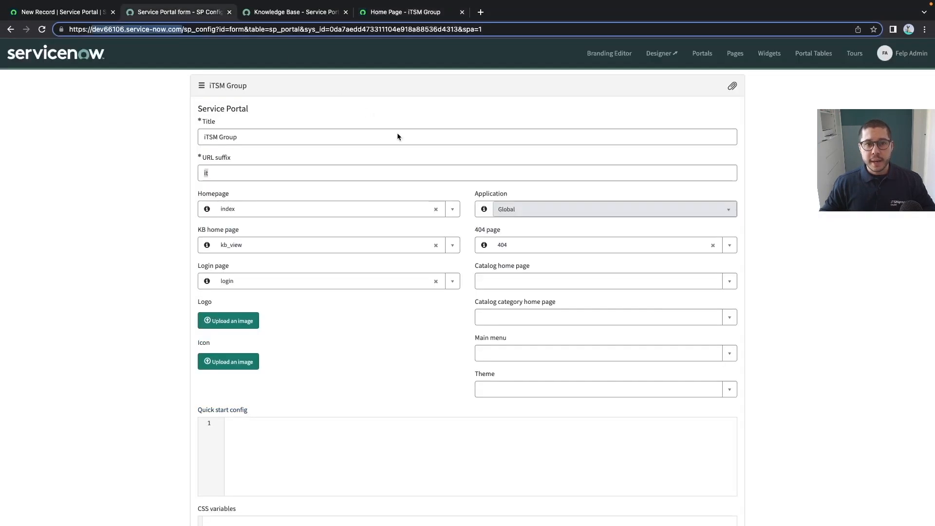
{"action": "left_click", "coordinate": [604, 352]}
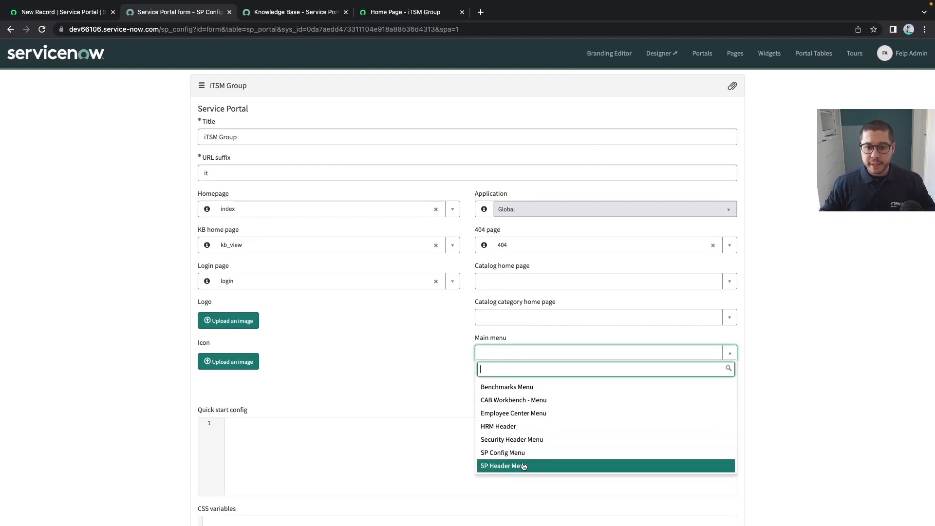
{"action": "left_click", "coordinate": [502, 466]}
{"action": "type", "text": "la"}
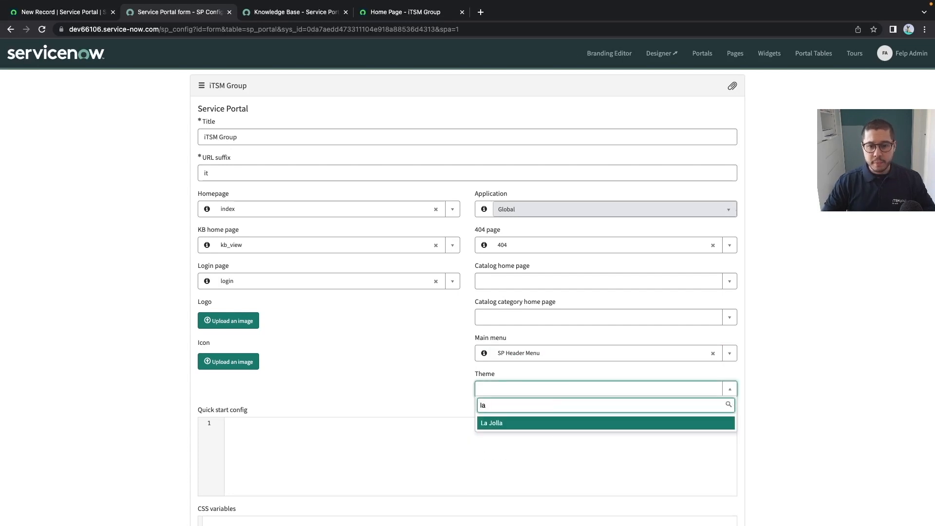
{"action": "left_click", "coordinate": [491, 421]}
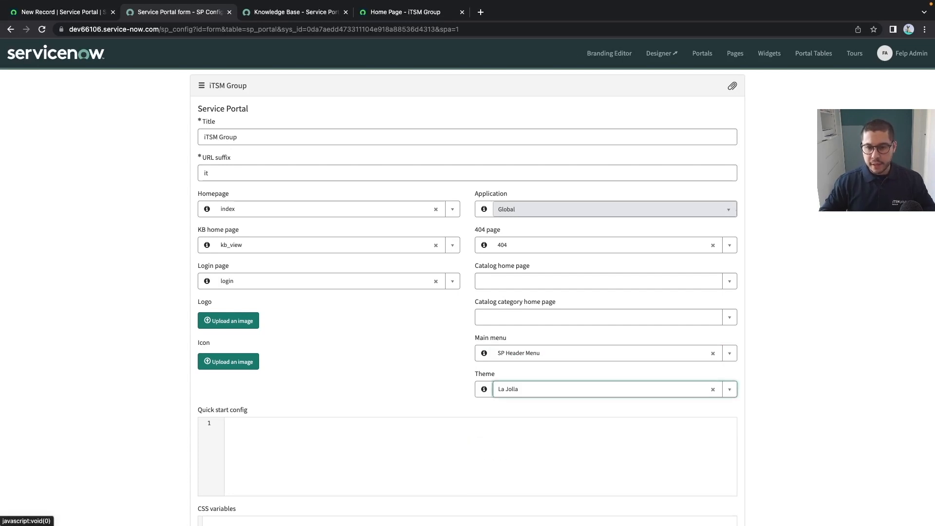
{"action": "scroll", "scroll_direction": "down", "scroll_amount": 3}
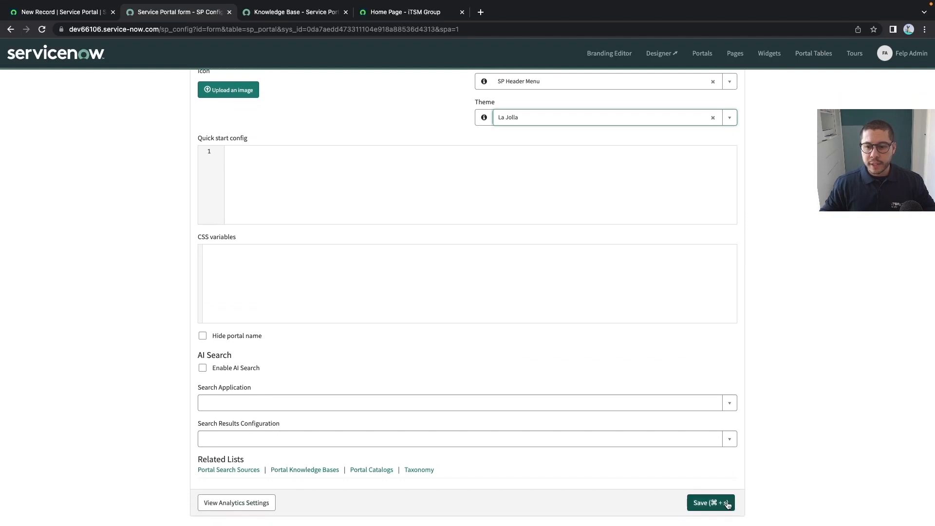
{"action": "left_click", "coordinate": [409, 11]}
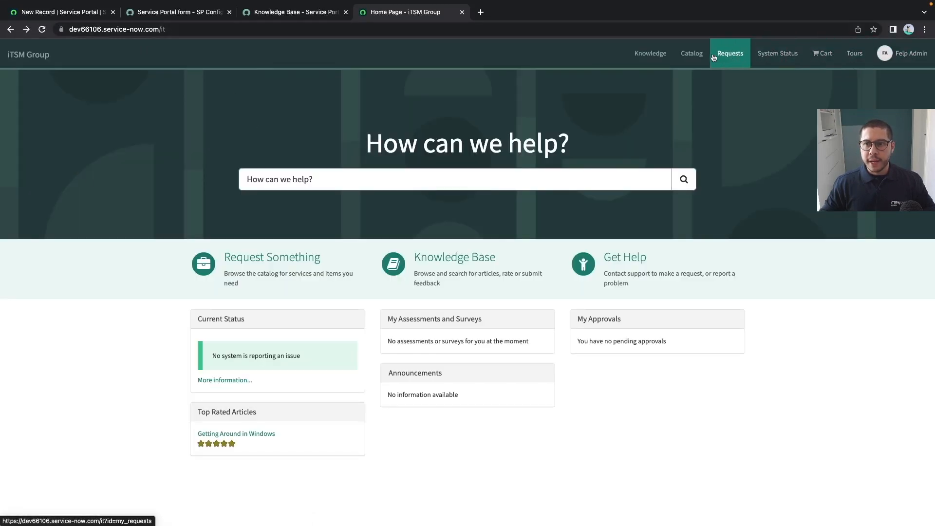
Step: Visit the Knowledge entry from the /it header menu, then return to the portal homepage
{"action": "left_click", "coordinate": [650, 53]}
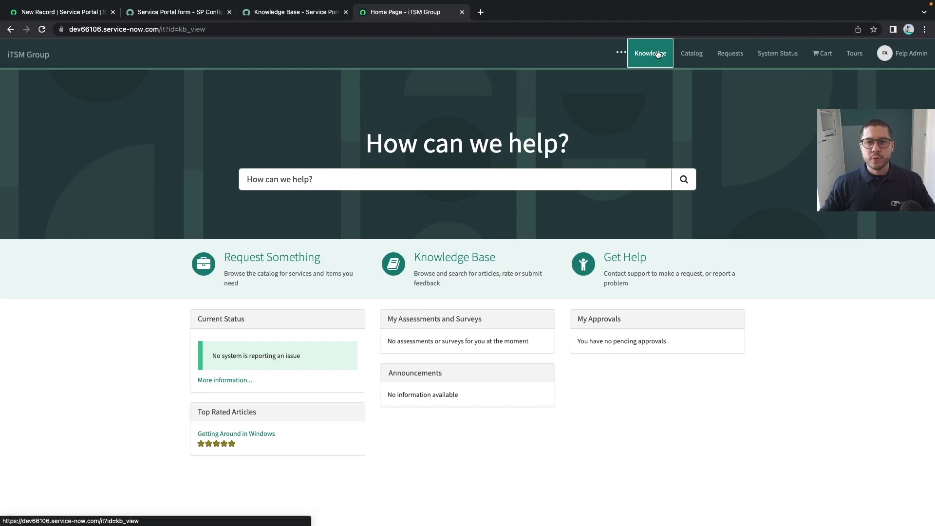
{"action": "left_click", "coordinate": [649, 53]}
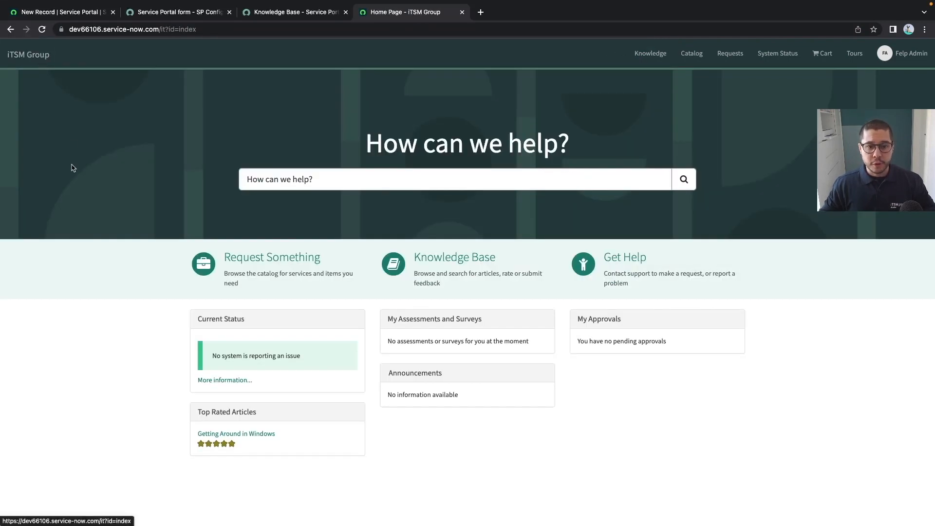
{"action": "mouse_move", "coordinate": [468, 216]}
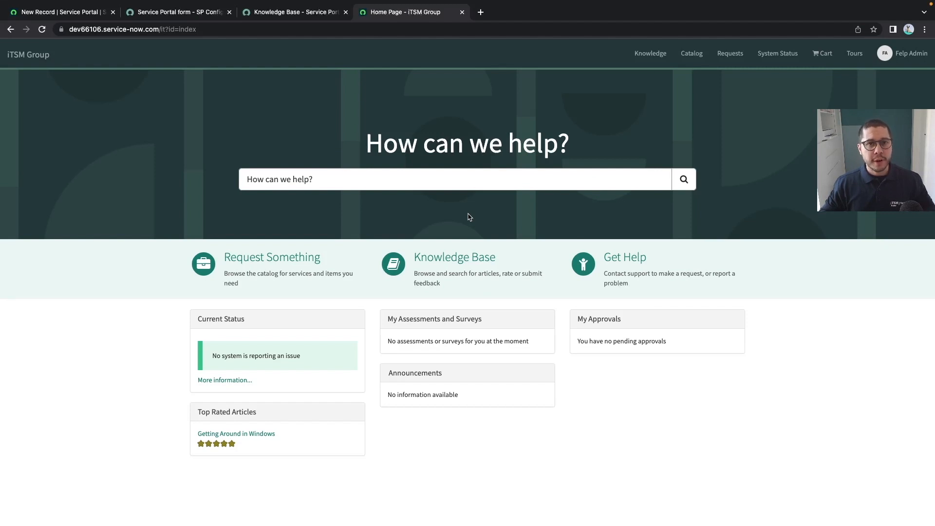
{"action": "mouse_move", "coordinate": [365, 231]}
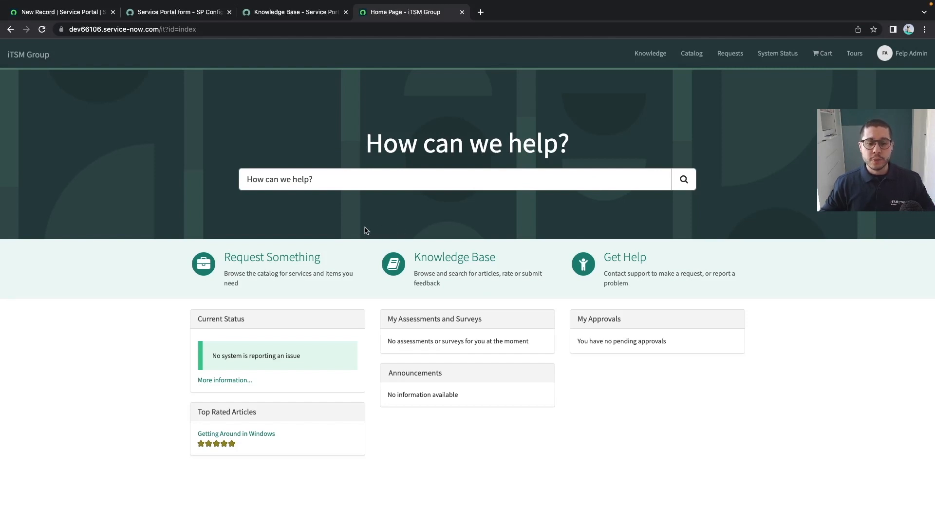
{"action": "mouse_move", "coordinate": [326, 197]}
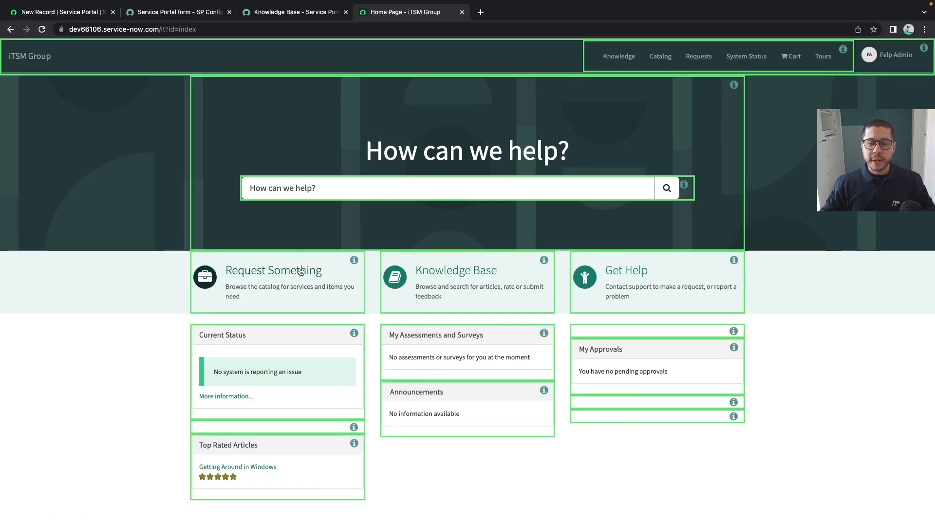
{"action": "mouse_move", "coordinate": [498, 429]}
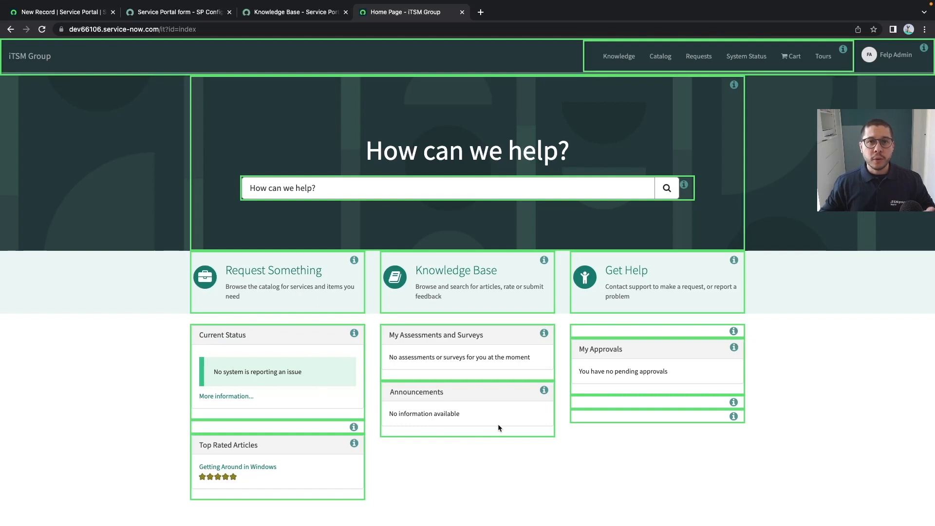